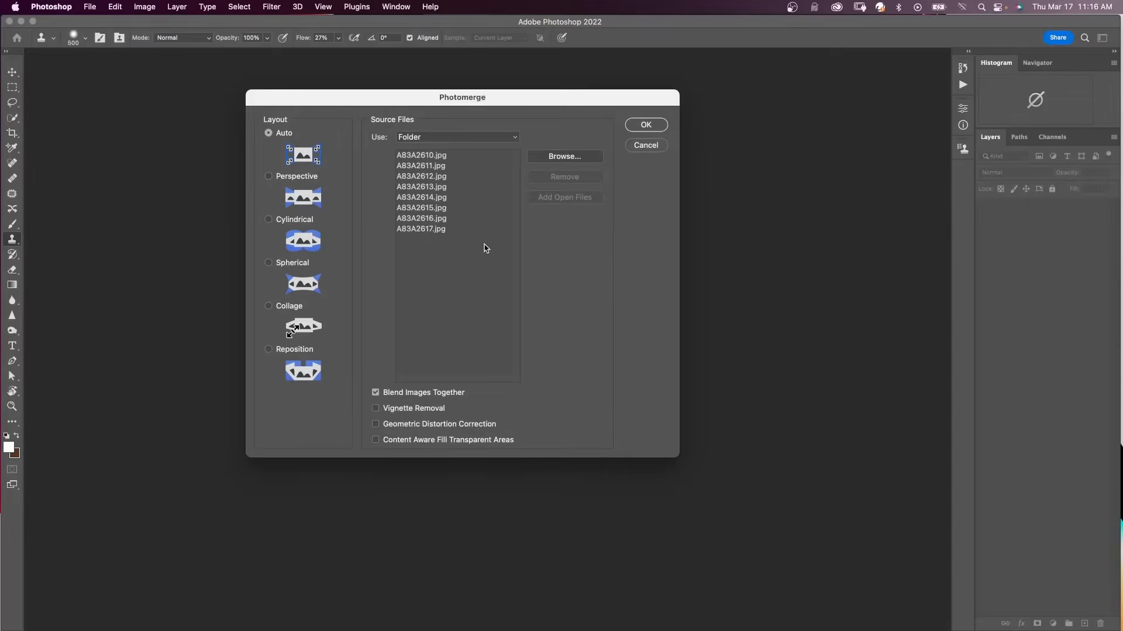
- Cancel the Photomerge dialog without merging any photos
left_click(644, 124)
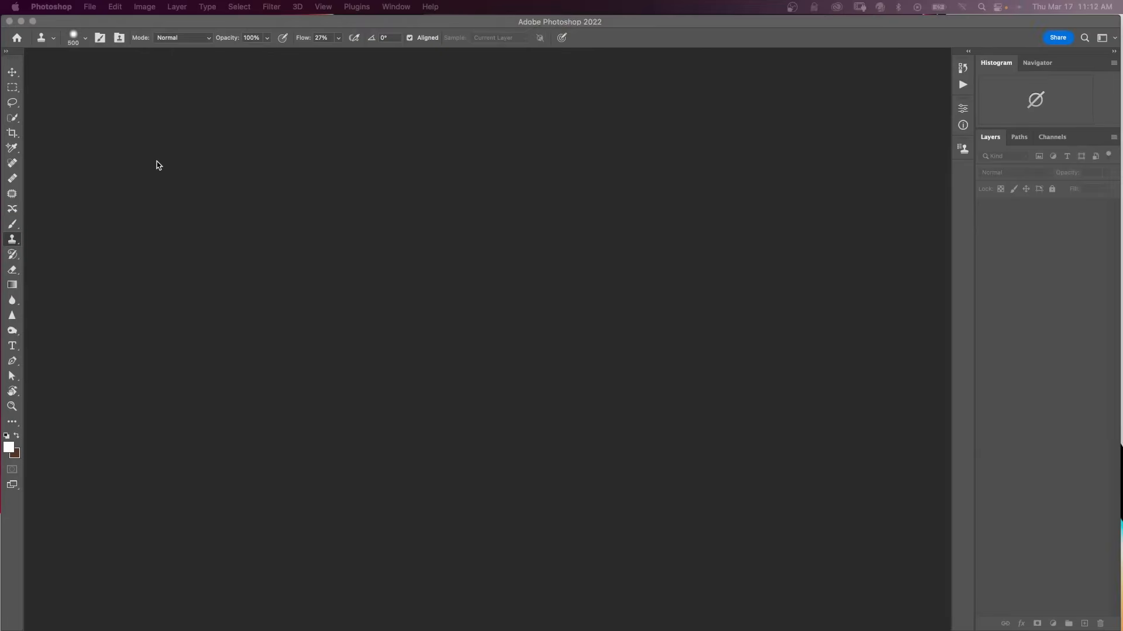
mouse_move(147, 141)
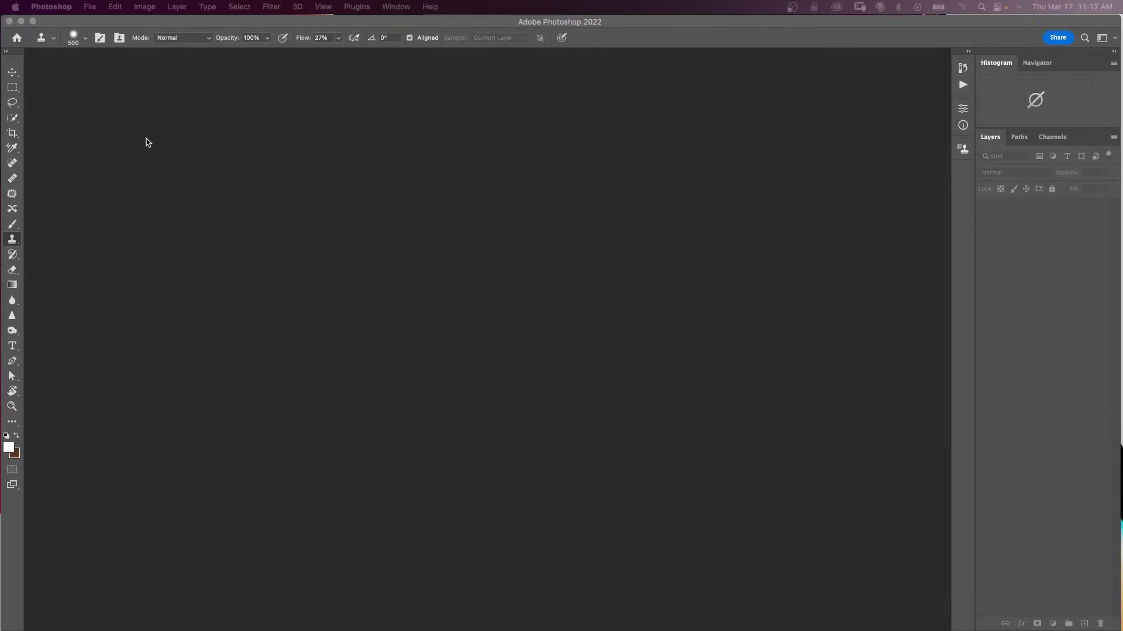
- Start Photomerge from File > Automate and source the eight photos A83A2610–A83A2617 from a folder
left_click(89, 6)
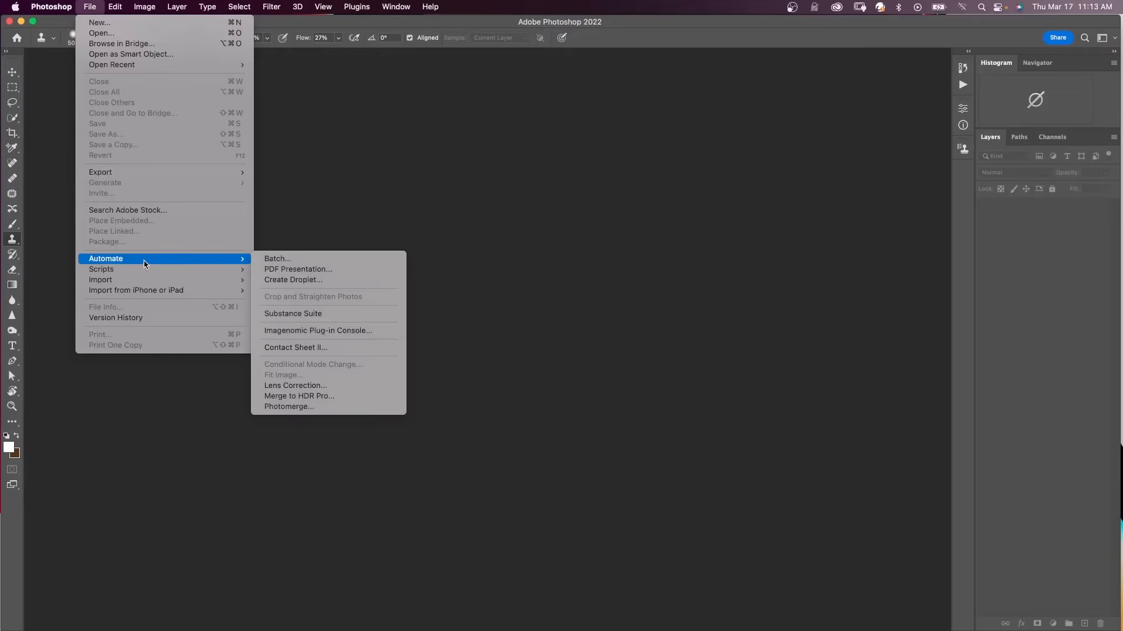
left_click(288, 406)
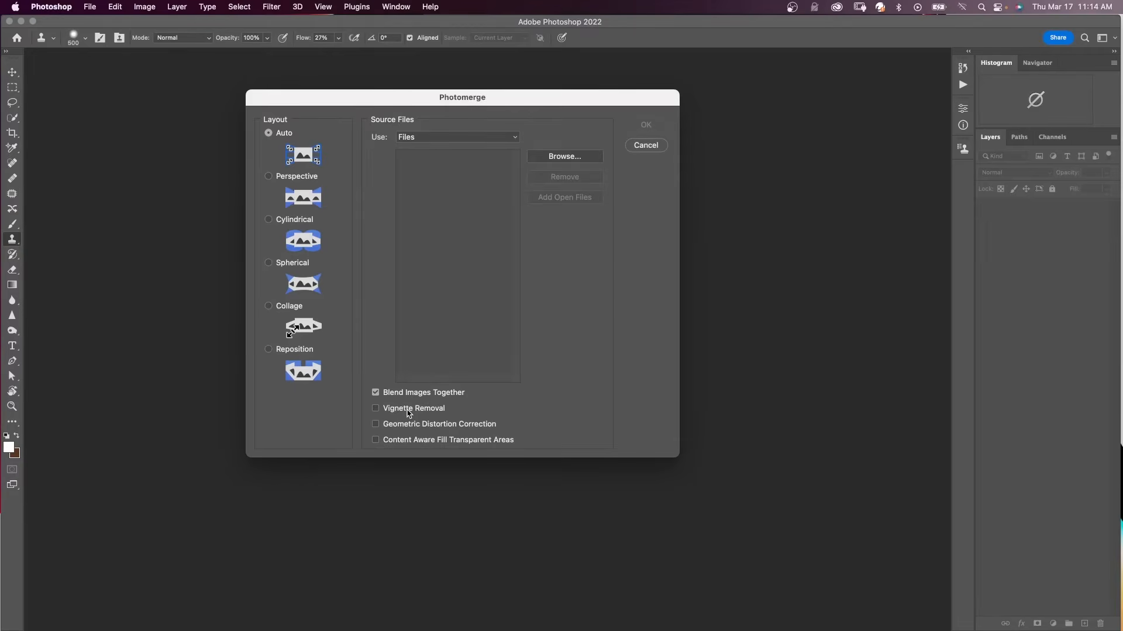
mouse_move(412, 423)
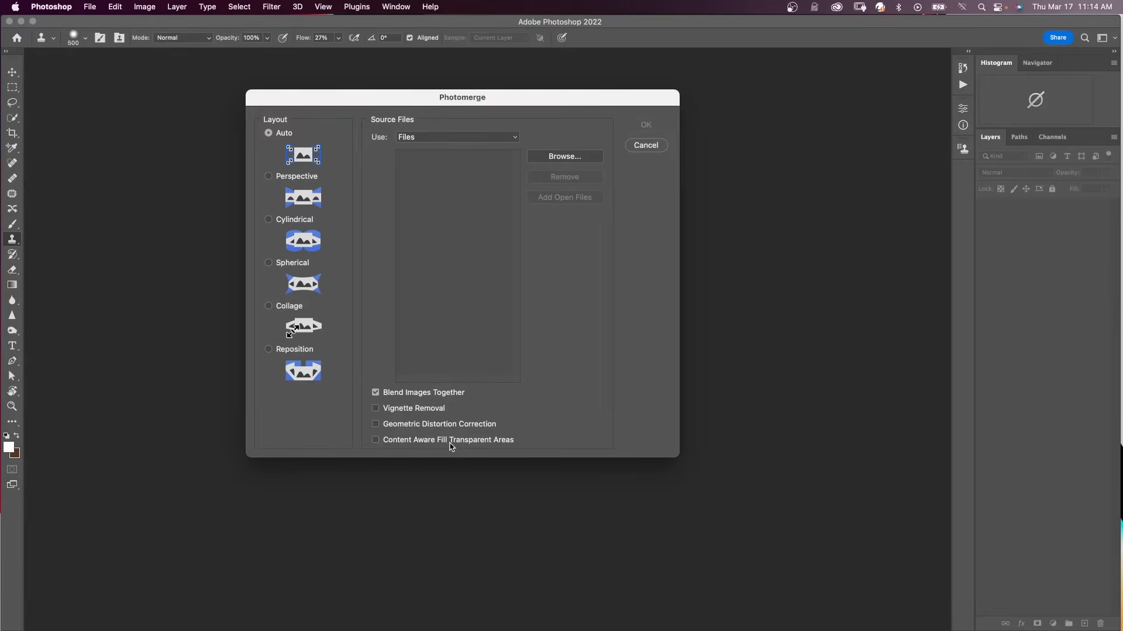
mouse_move(424, 444)
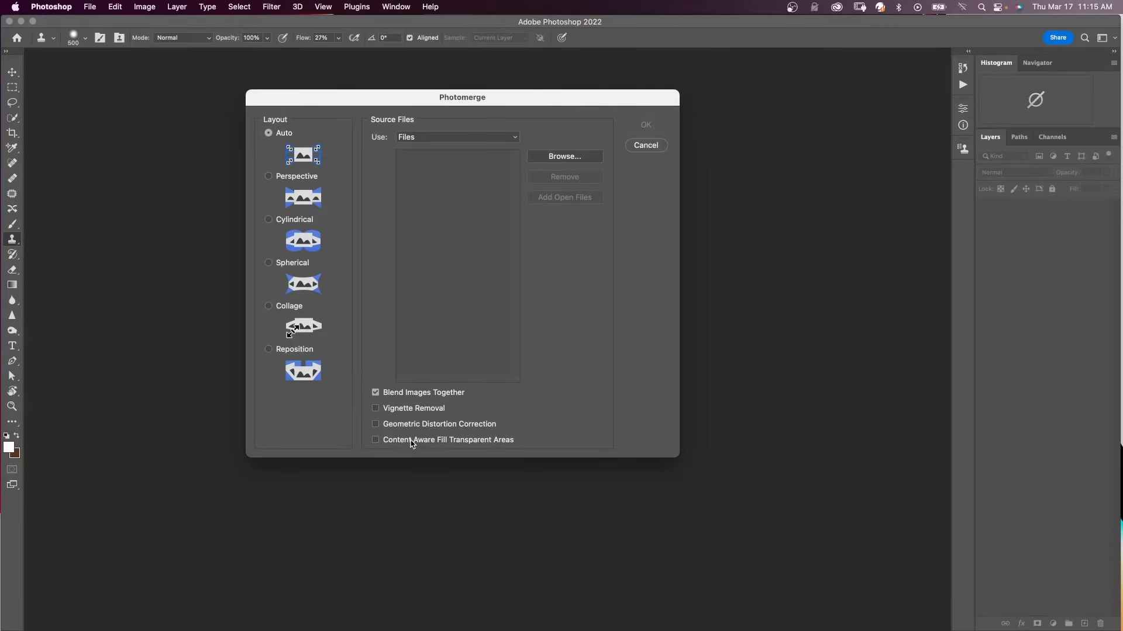
mouse_move(419, 440)
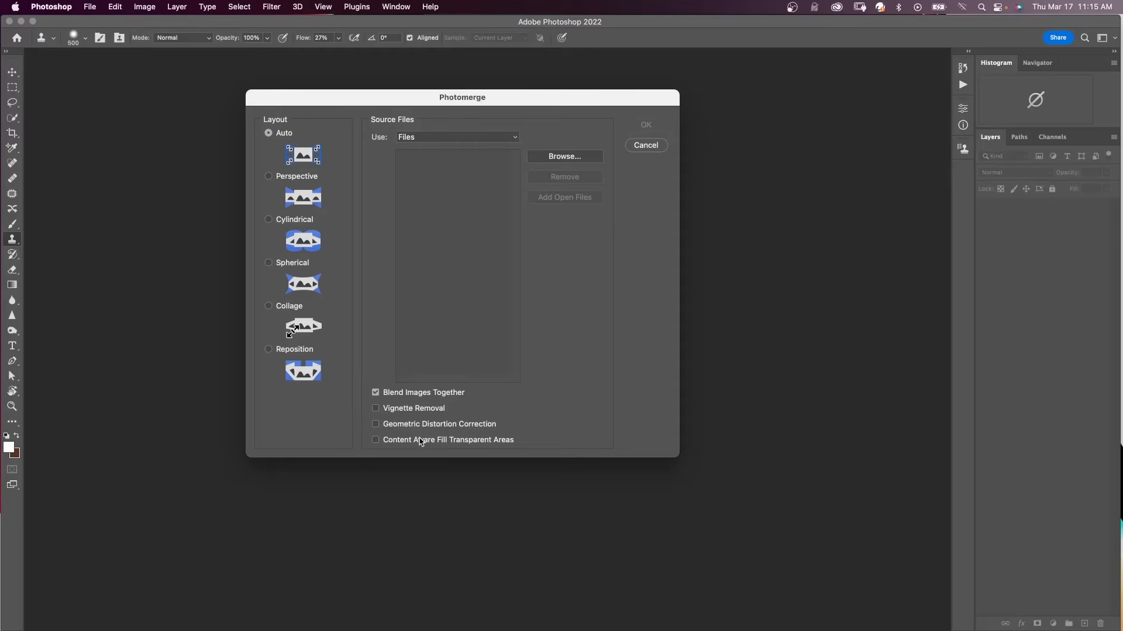
mouse_move(424, 441)
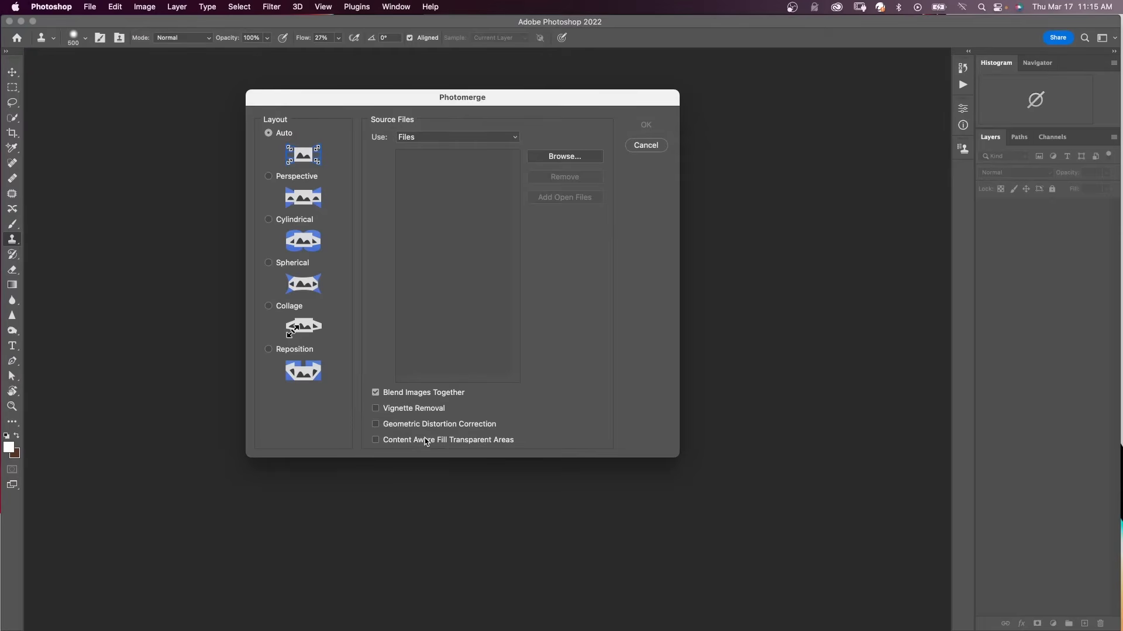
left_click(456, 137)
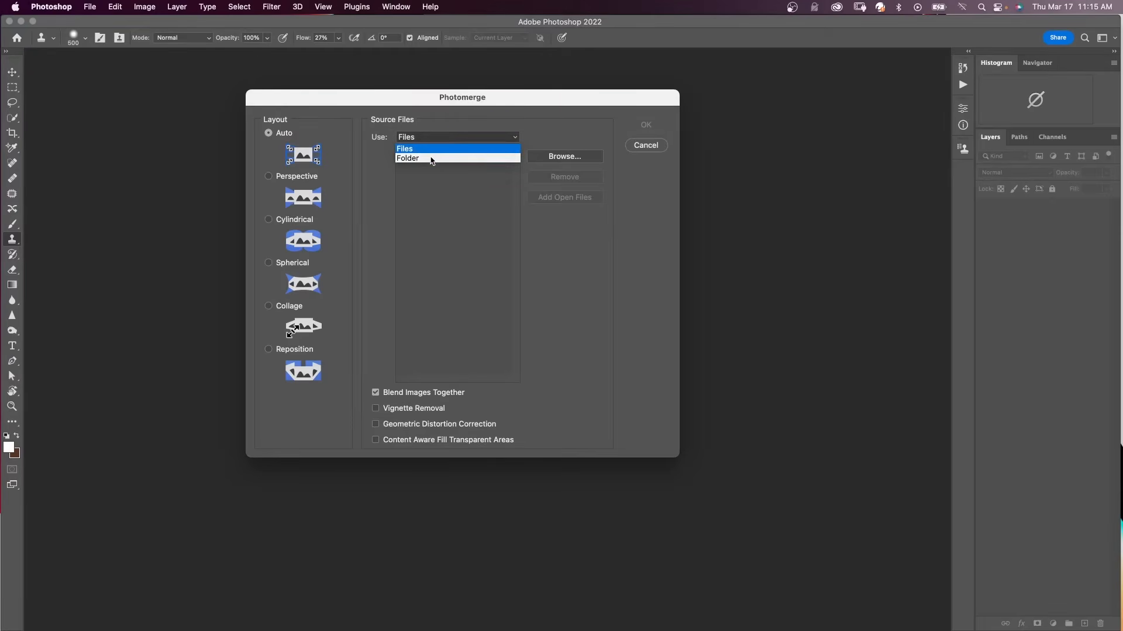
left_click(407, 158)
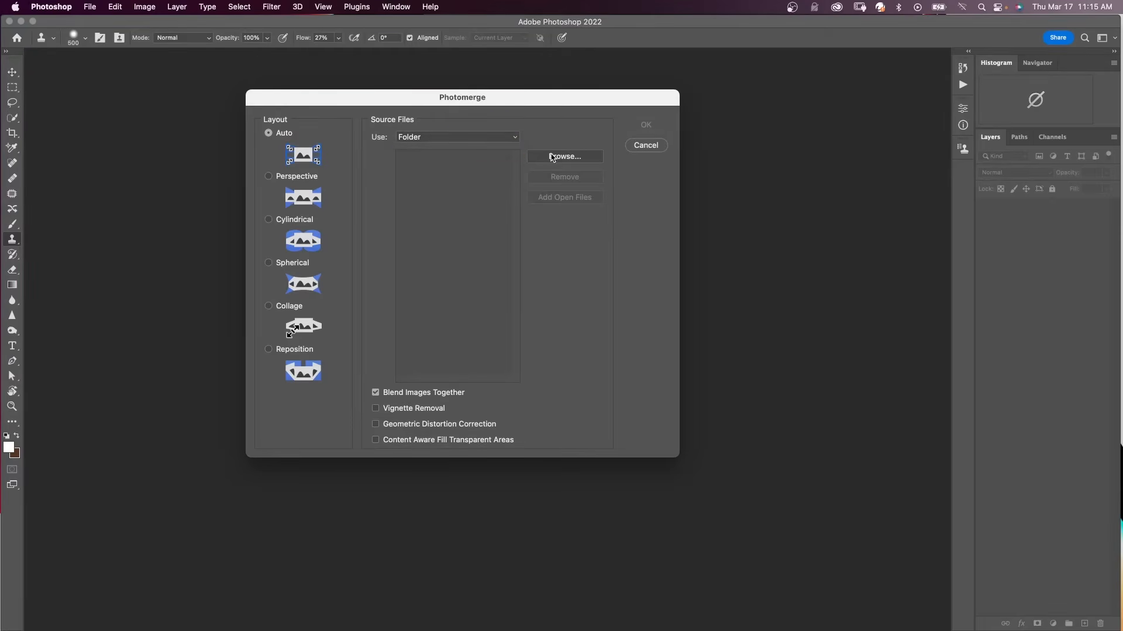
left_click(564, 157)
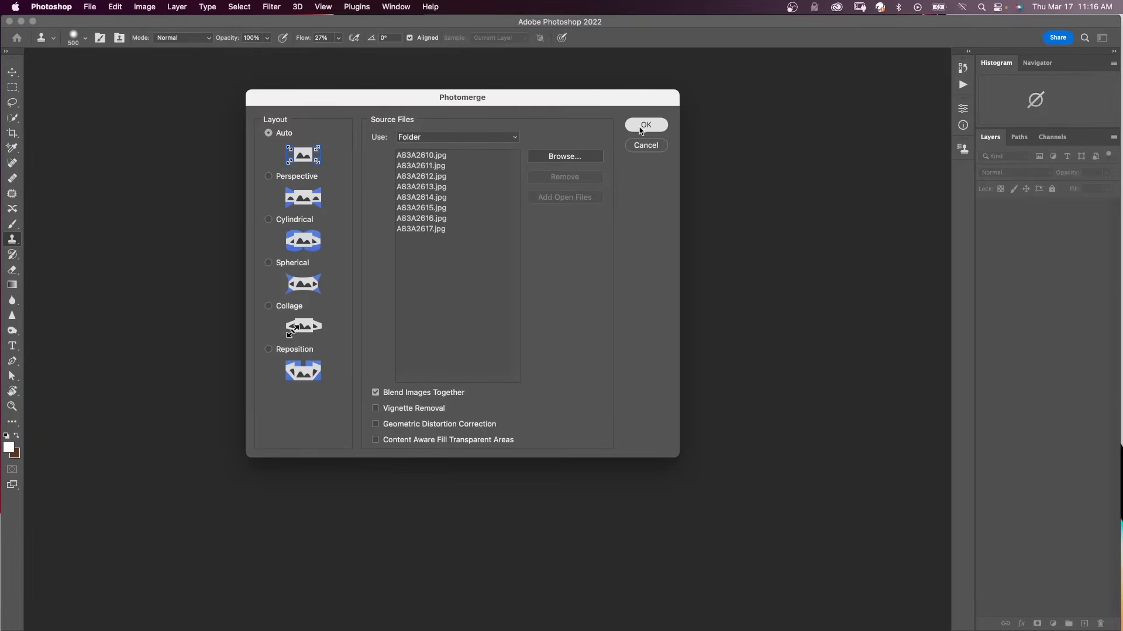
- Run the merge into Untitled_Panorama-1 and toggle photo layers to inspect how the masks combine
left_click(644, 125)
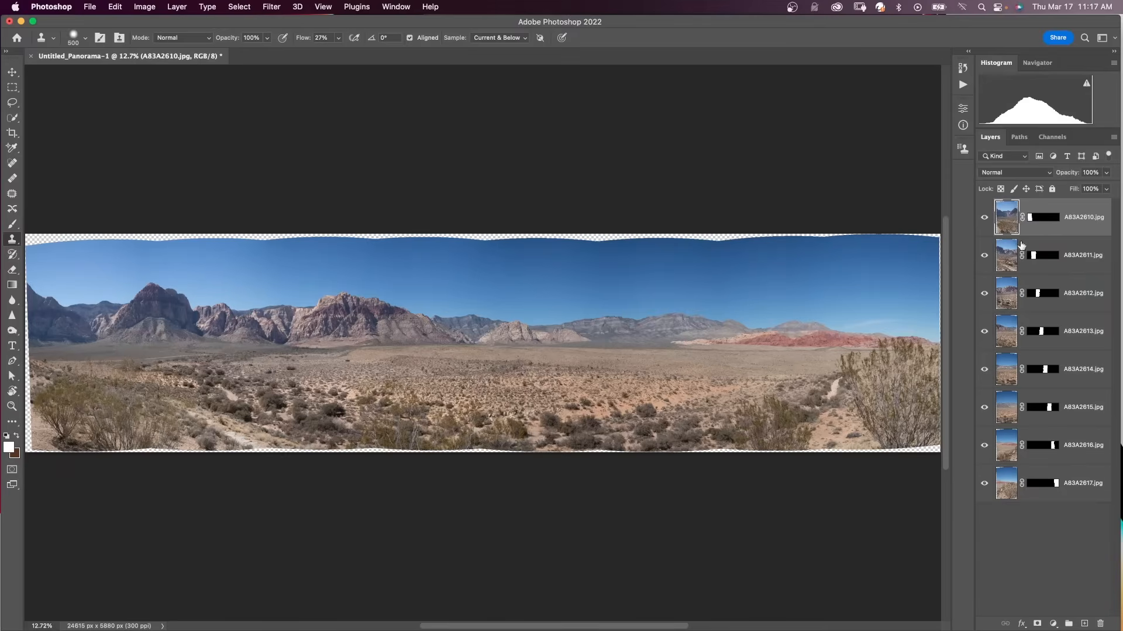
mouse_move(1043, 258)
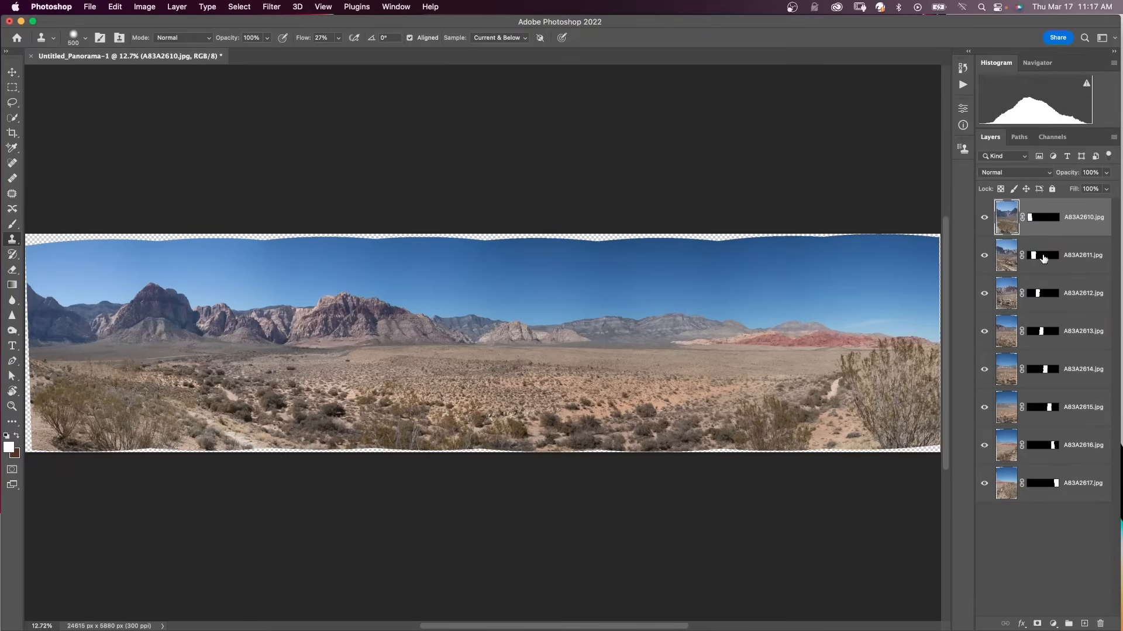
left_click(984, 219)
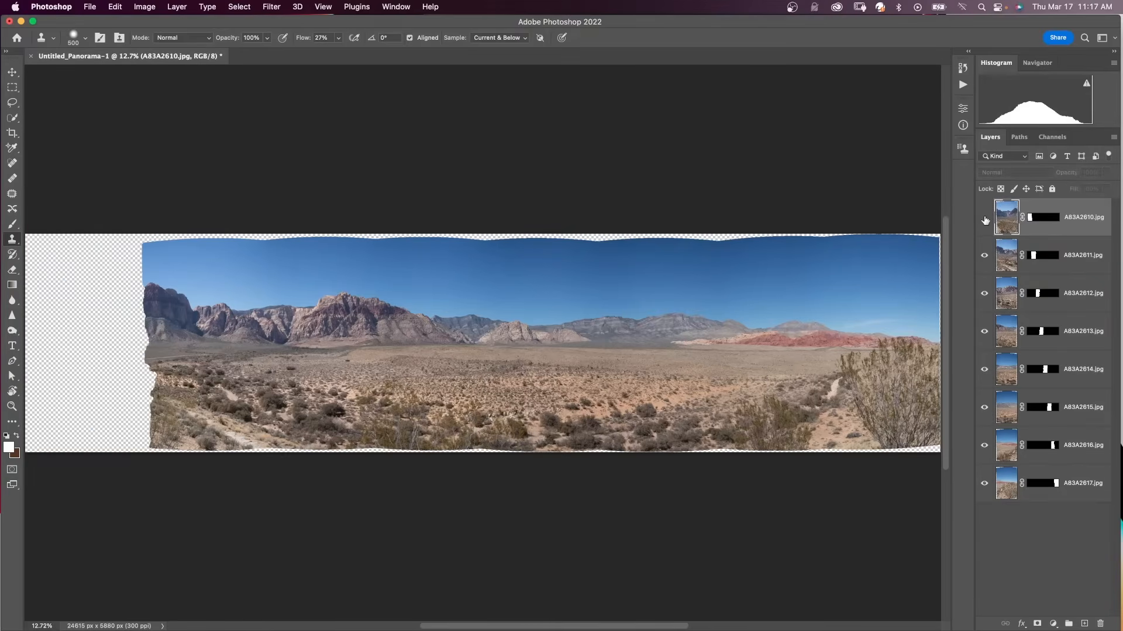
left_click(985, 217)
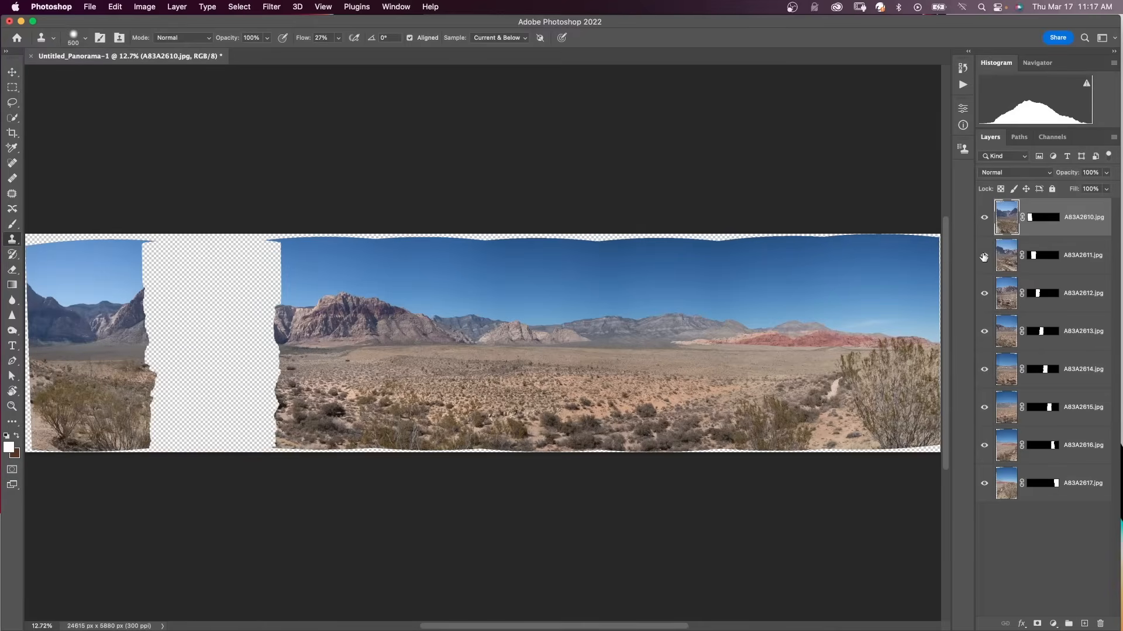
left_click(984, 255)
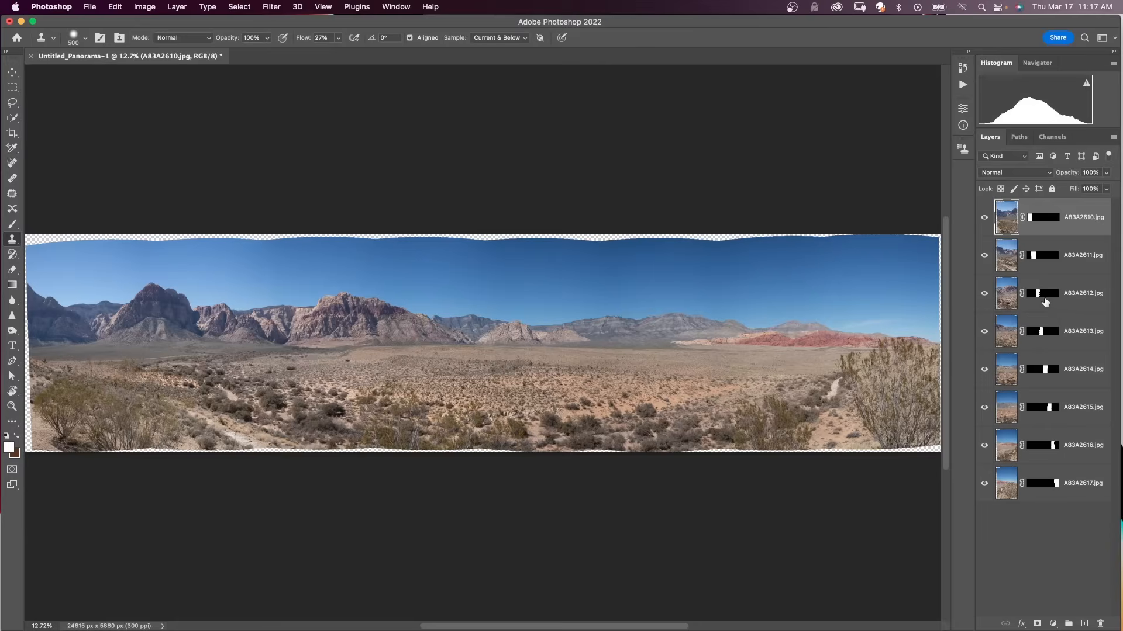
mouse_move(1071, 218)
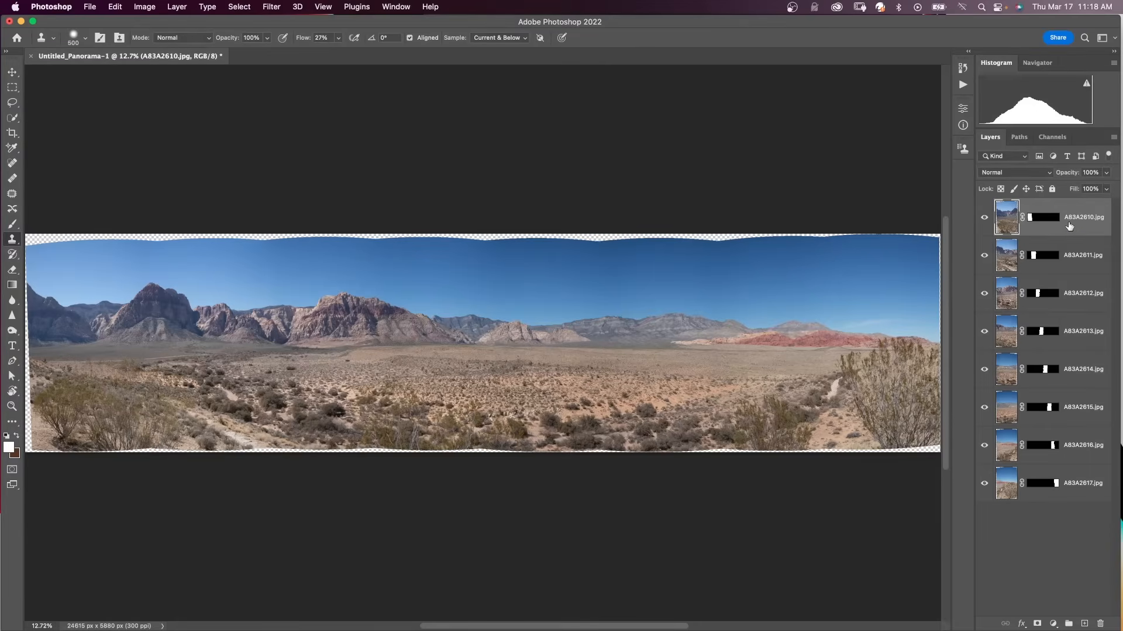
- Bring up the layer options before stamping a merged copy above the eight photo layers
right_click(1067, 217)
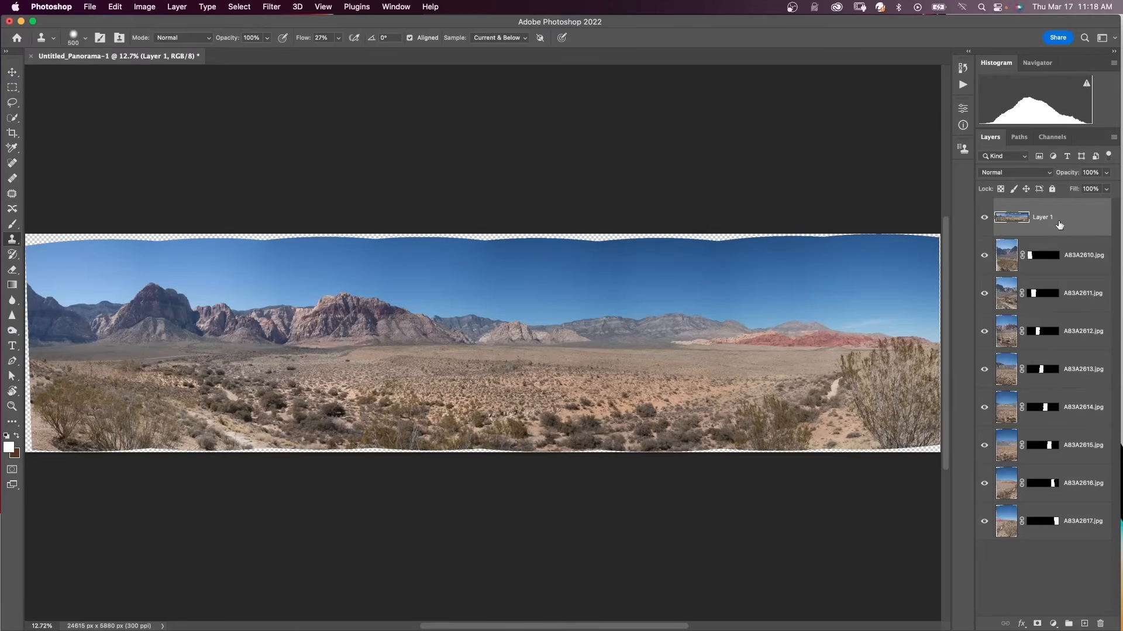
mouse_move(1077, 289)
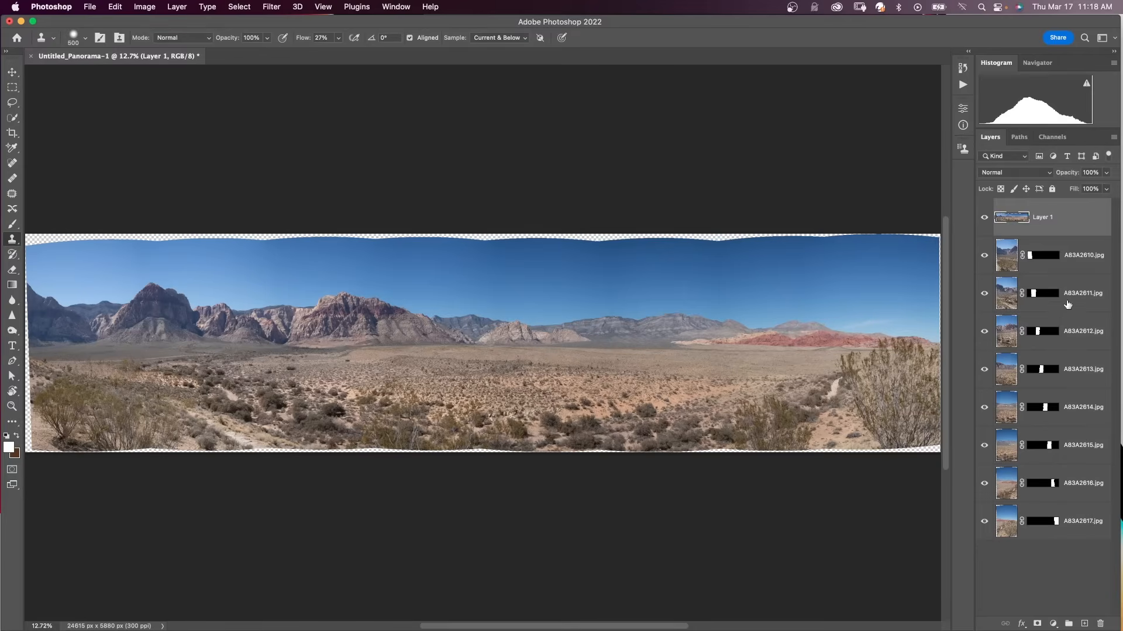
mouse_move(1081, 218)
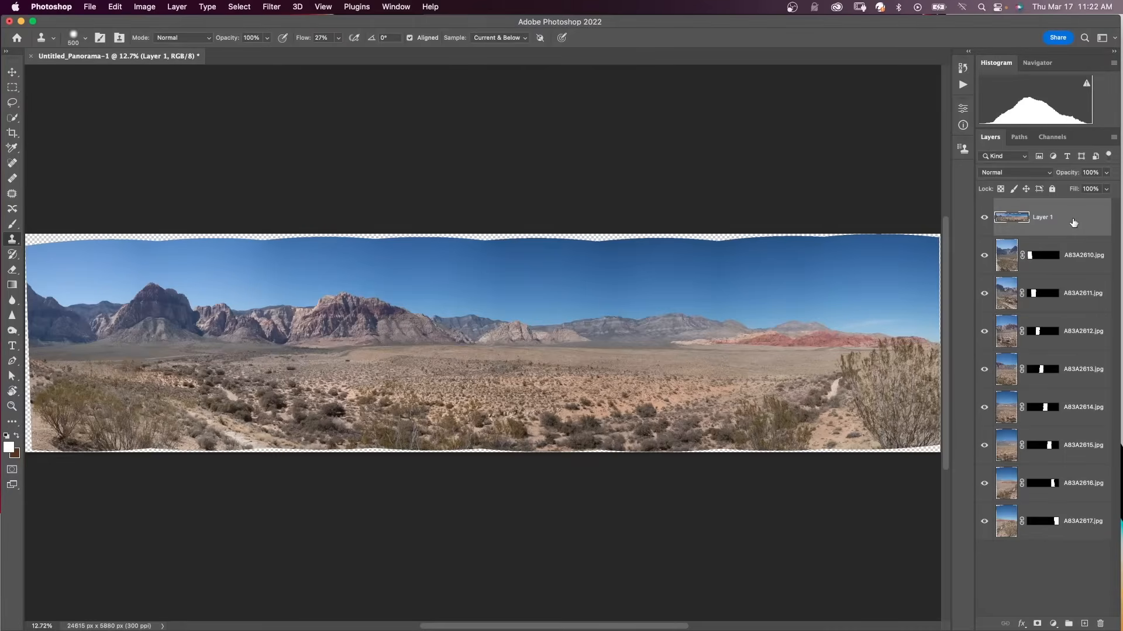
- Apply Lens Correction with Custom Remove Distortion +1.00 to the merged panorama layer
left_click(271, 6)
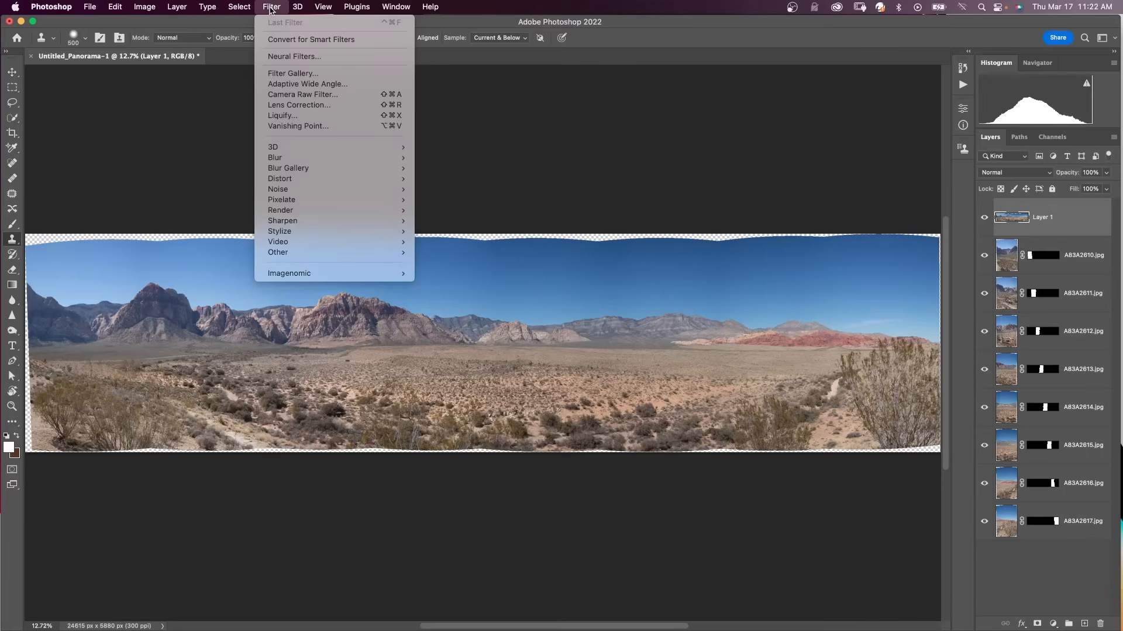
left_click(299, 105)
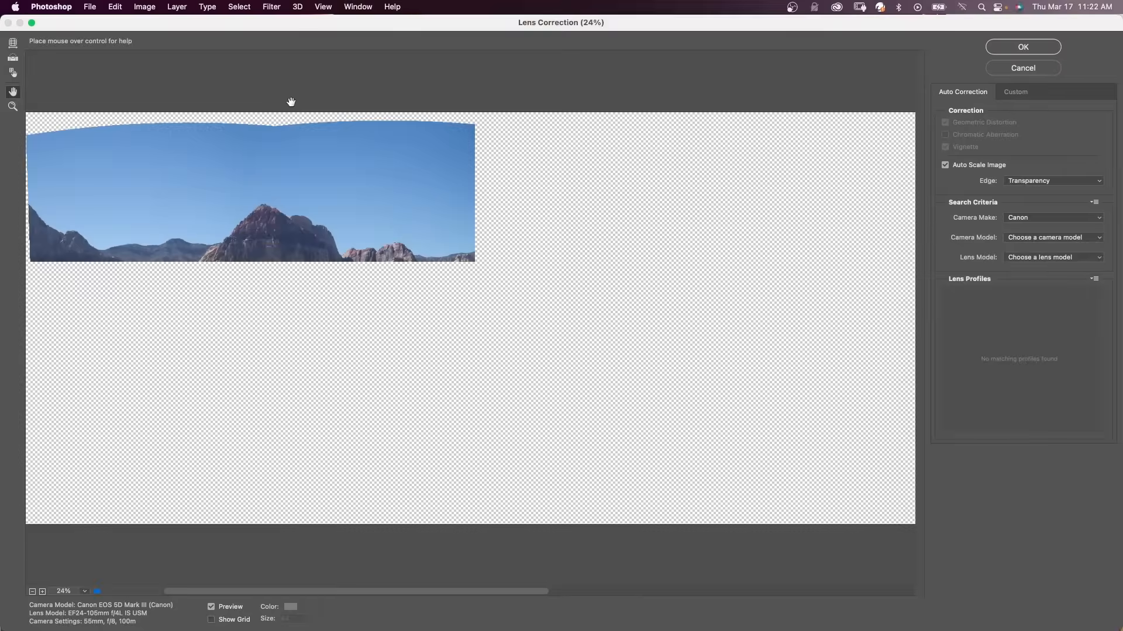
left_click(1014, 91)
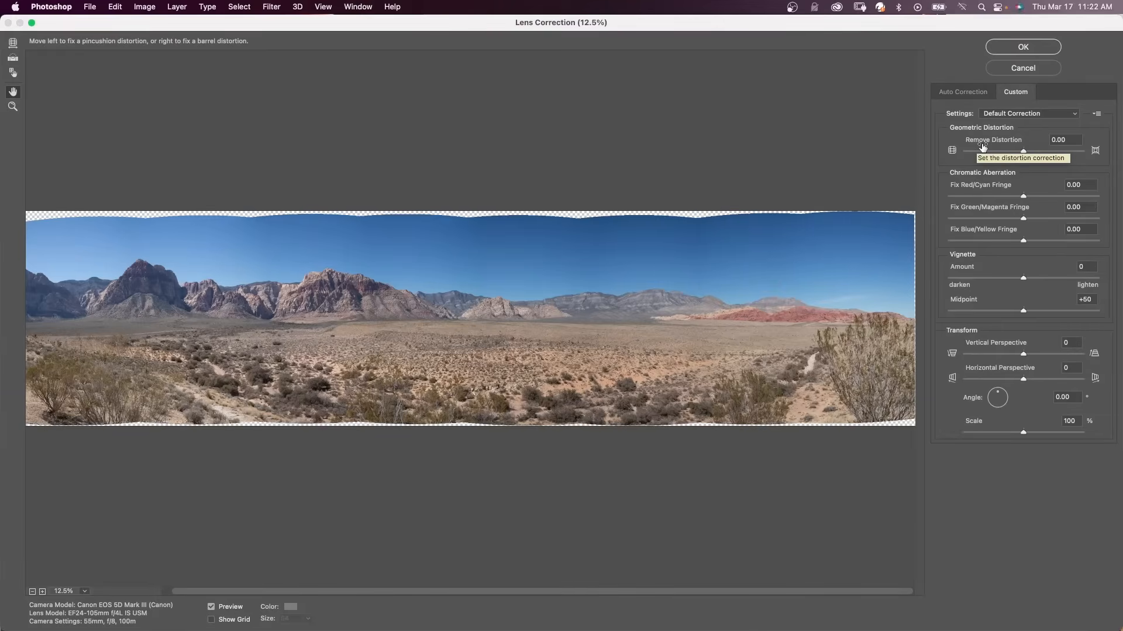
left_click_drag(1023, 148, 1025, 148)
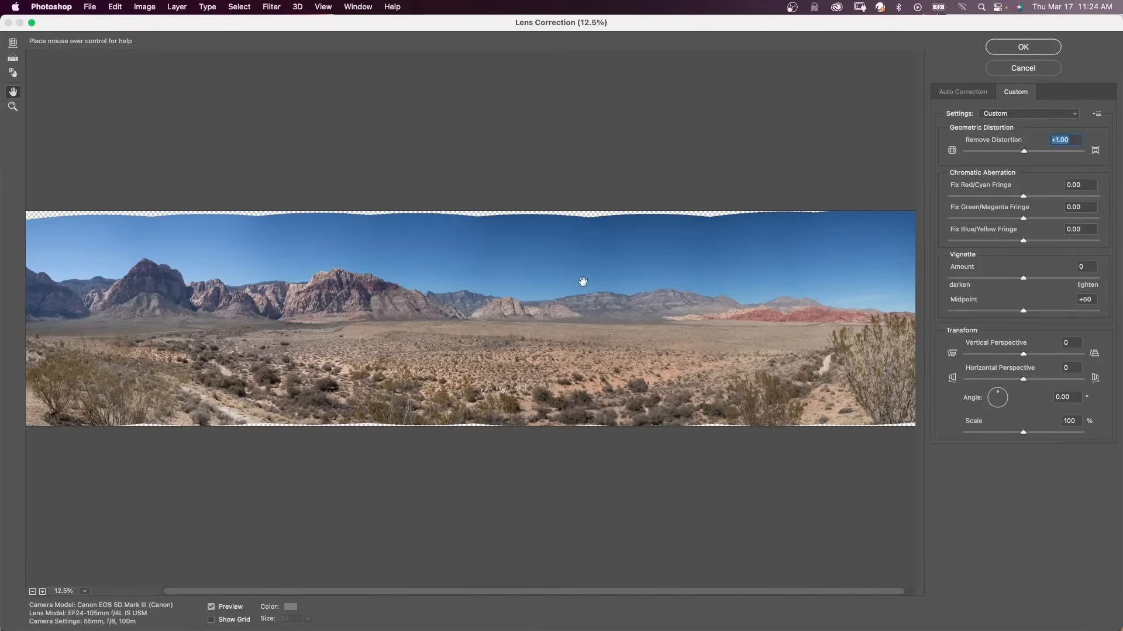
mouse_move(586, 278)
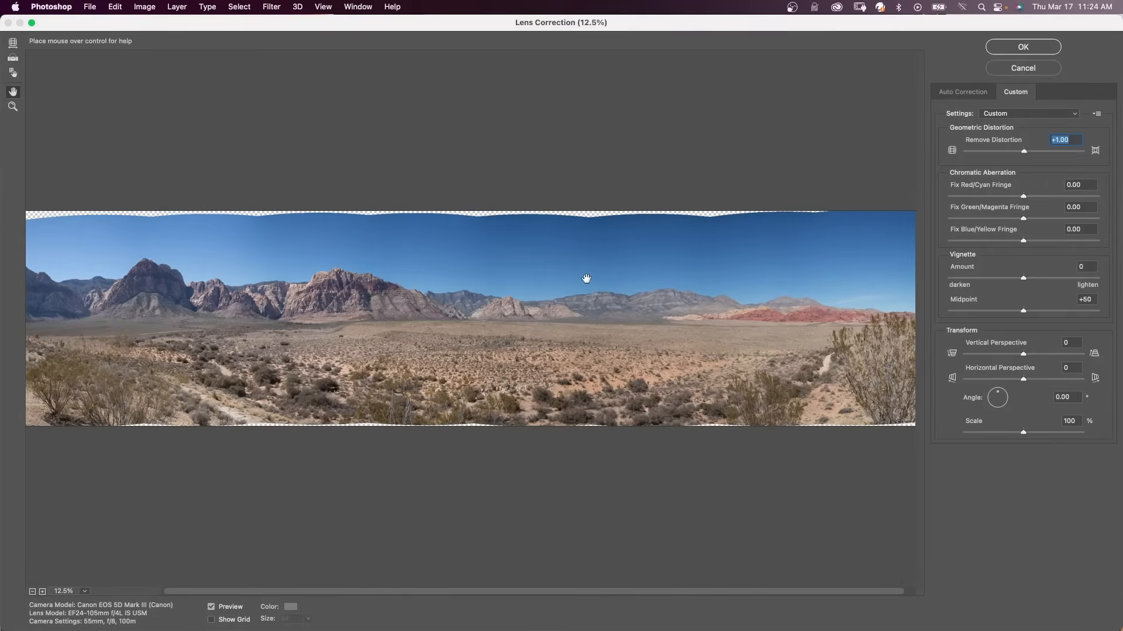
left_click(1022, 47)
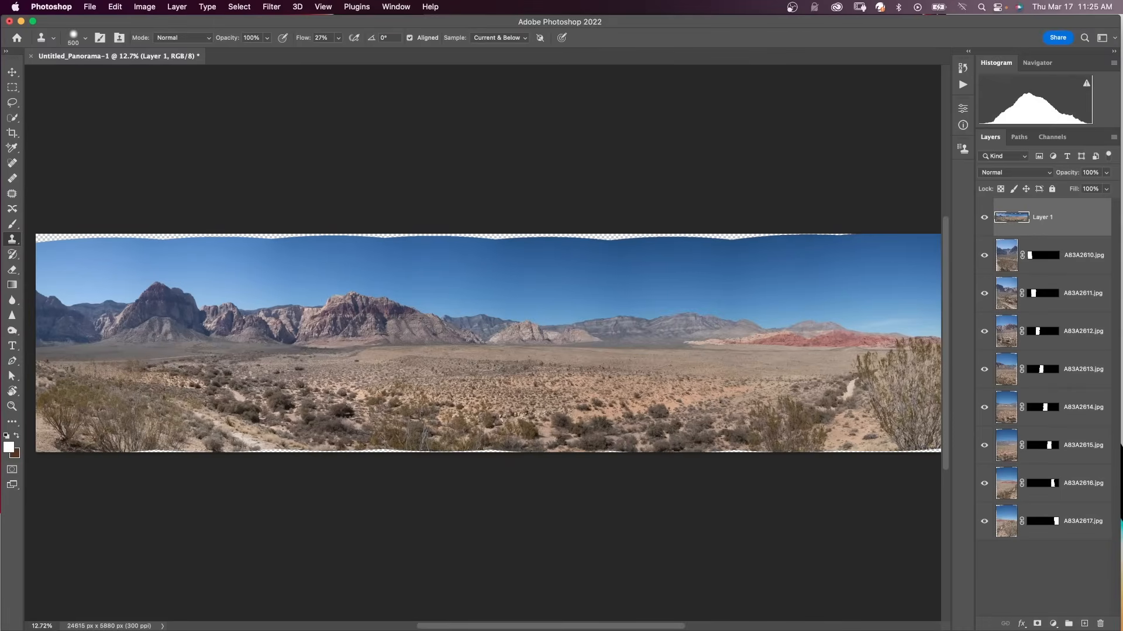
mouse_move(36, 234)
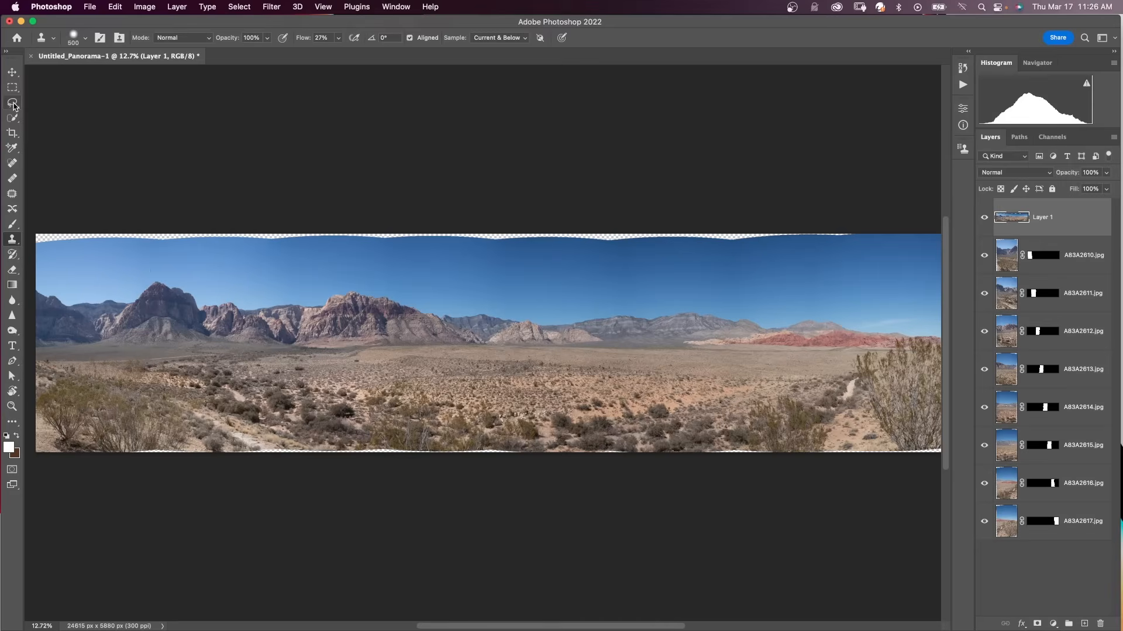
- Lasso a freehand selection around the transparent gap at the bottom-left edge
left_click(12, 103)
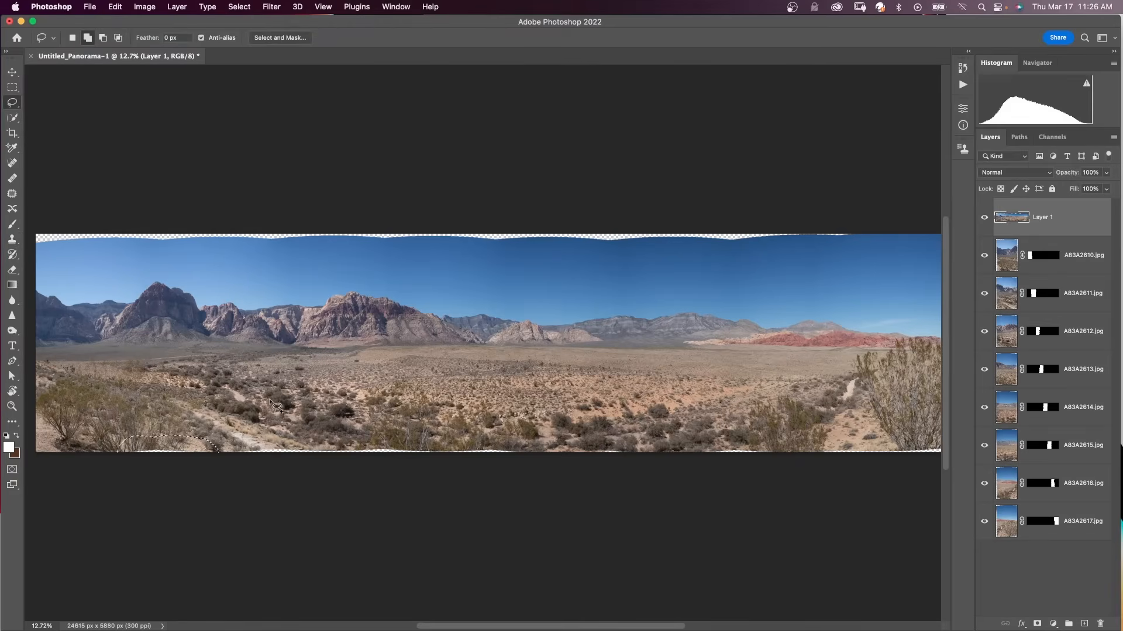
key("cmd+=")
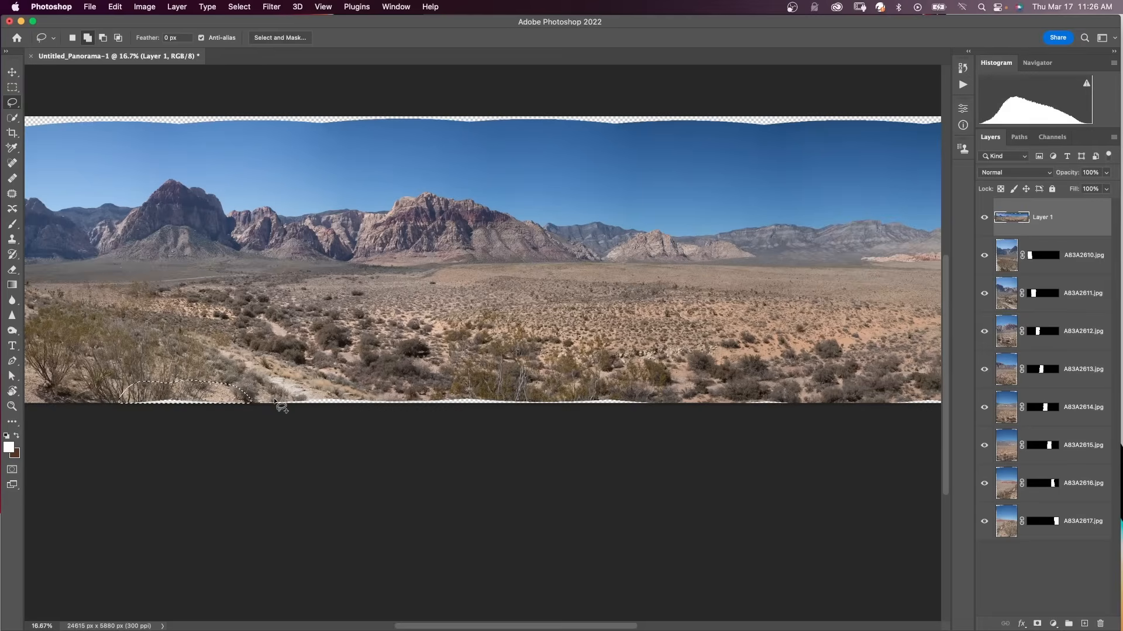
left_click(115, 6)
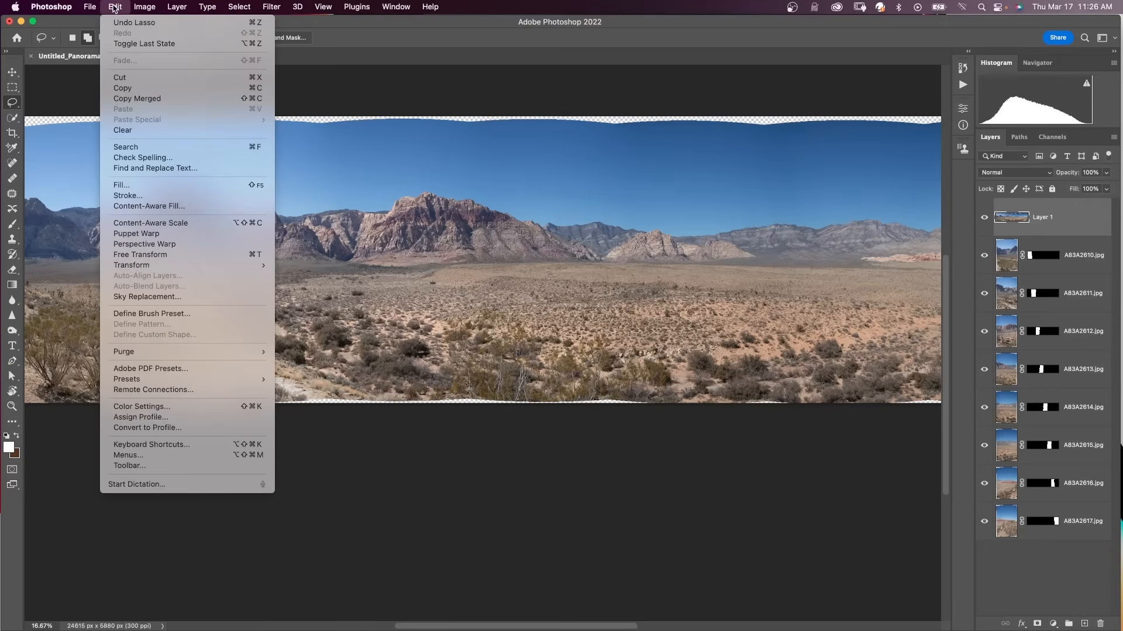
- Fill the selected bottom-left gap with matching desert ground via Content-Aware Fill
left_click(148, 206)
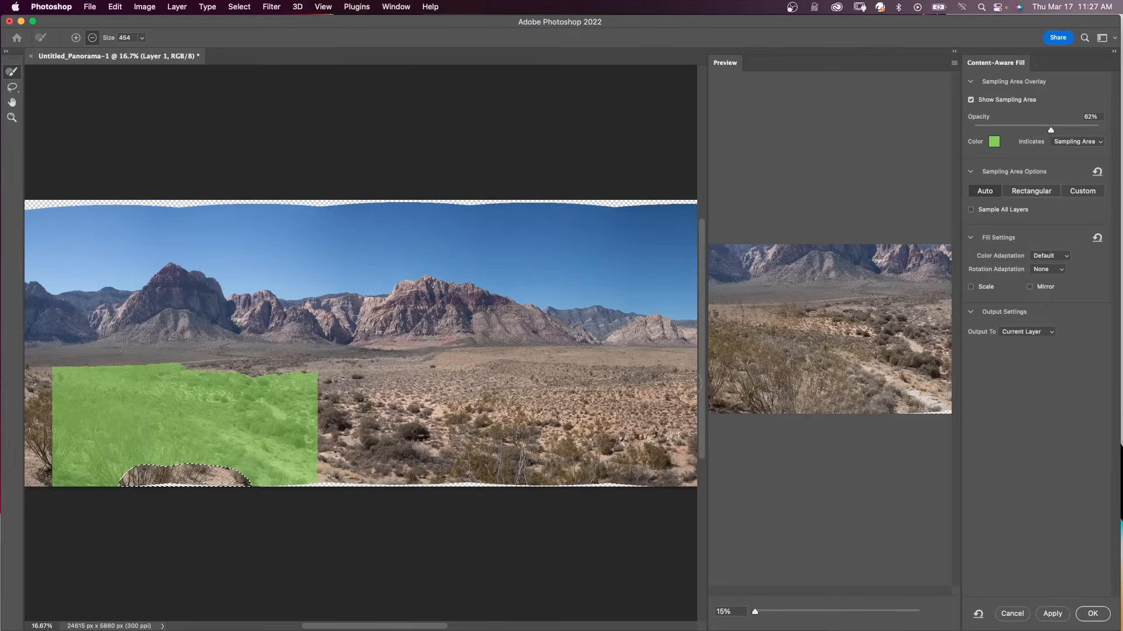
mouse_move(792, 453)
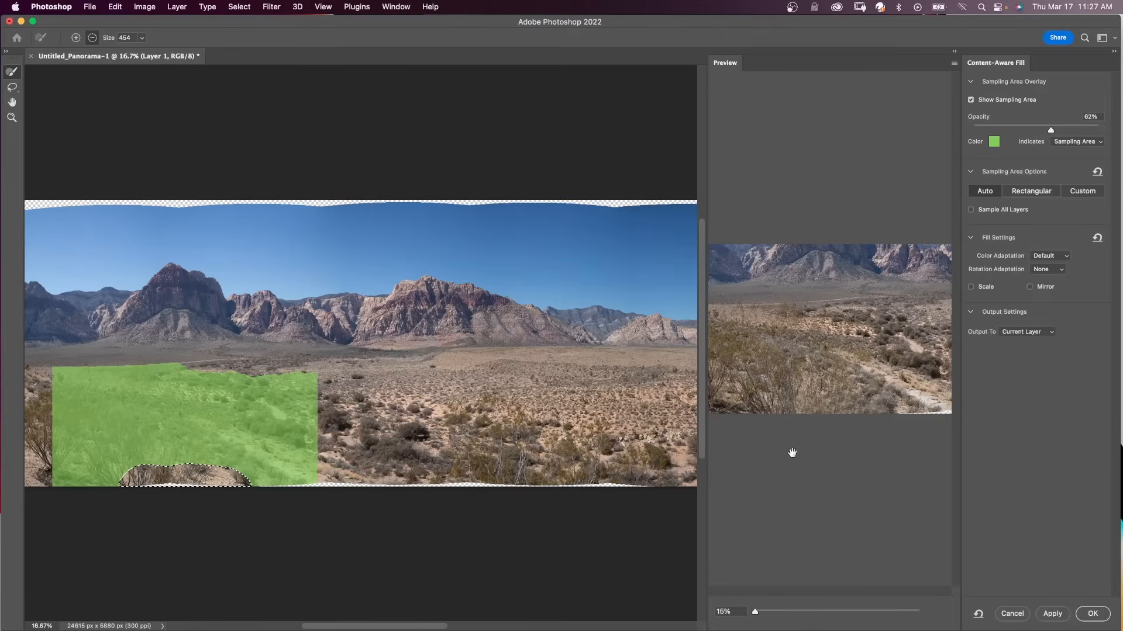
mouse_move(768, 564)
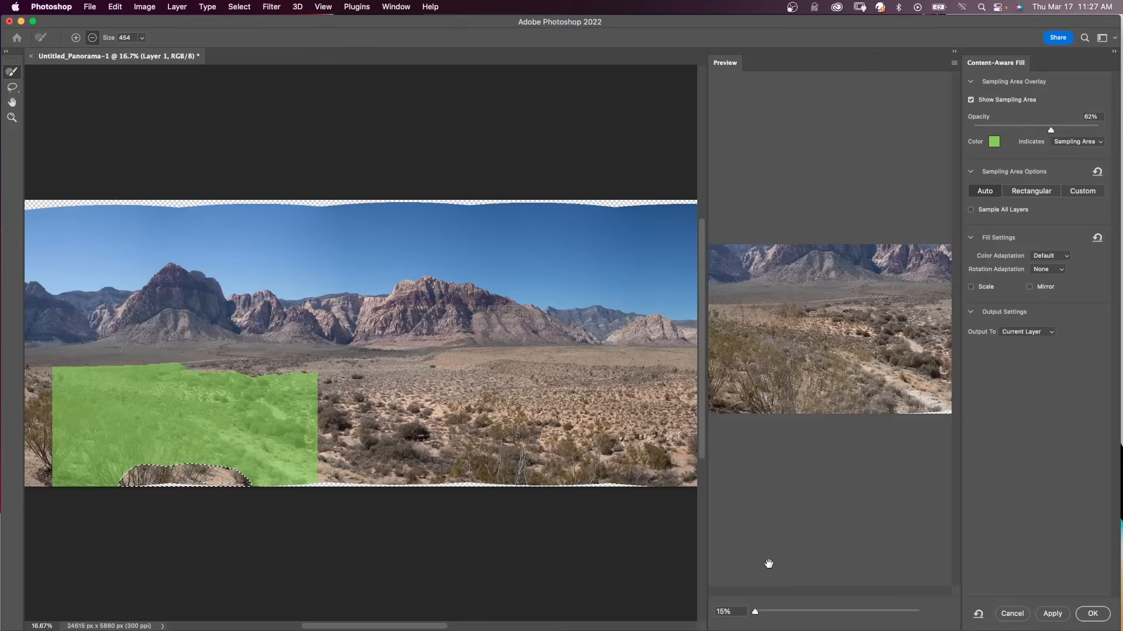
mouse_move(1020, 387)
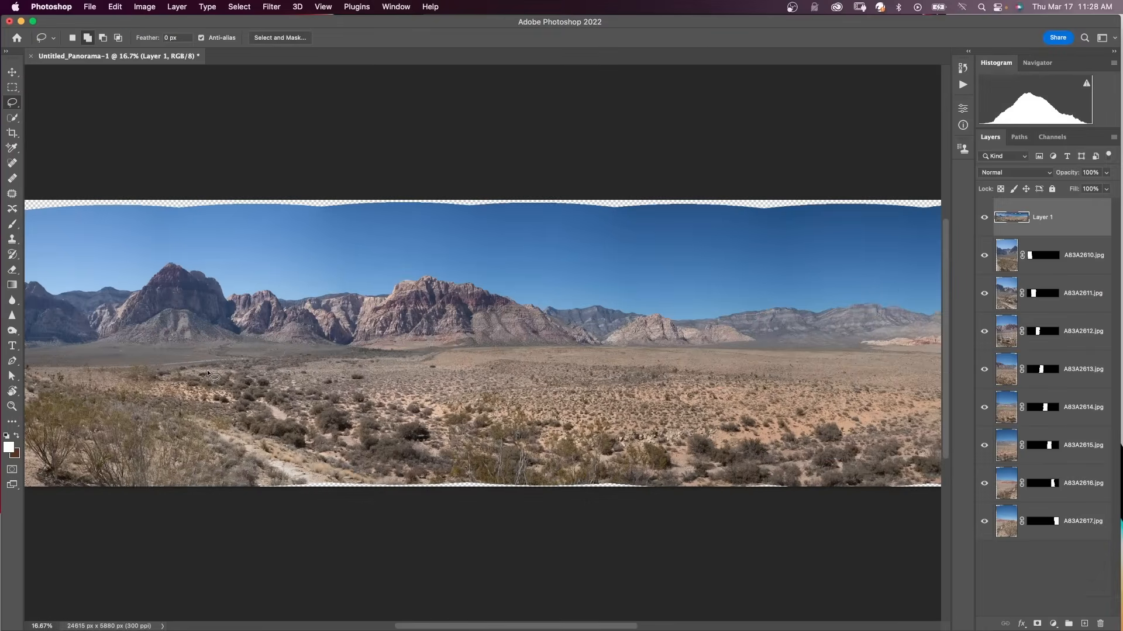
mouse_move(423, 329)
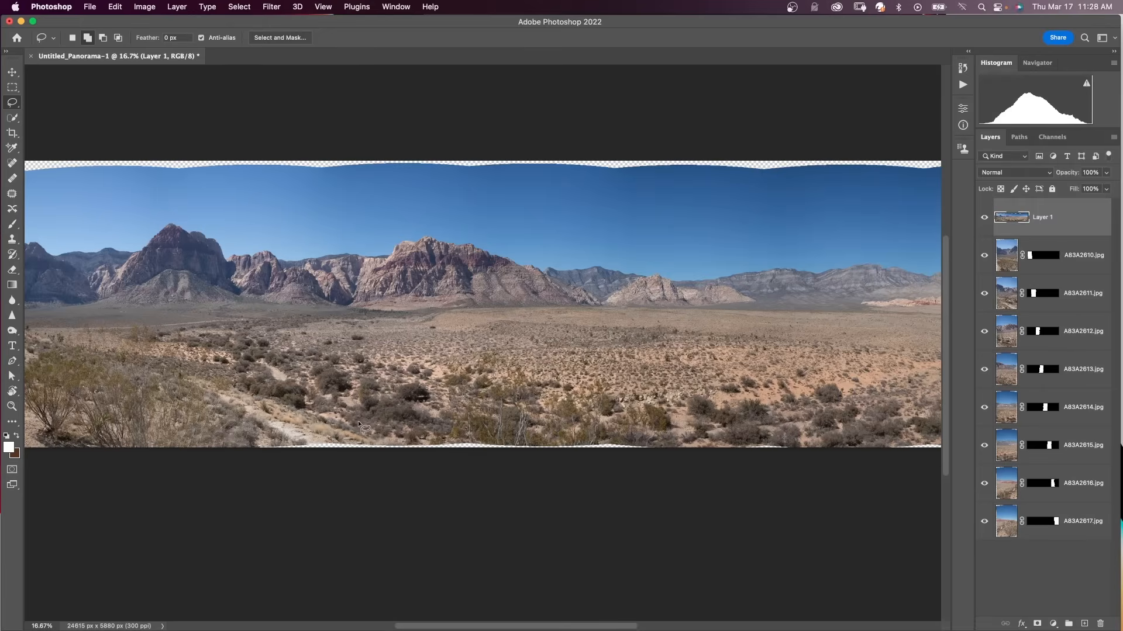
- Clone Stamp scenery over the remaining transparent edges for a clean rectangular panorama
left_click(13, 224)
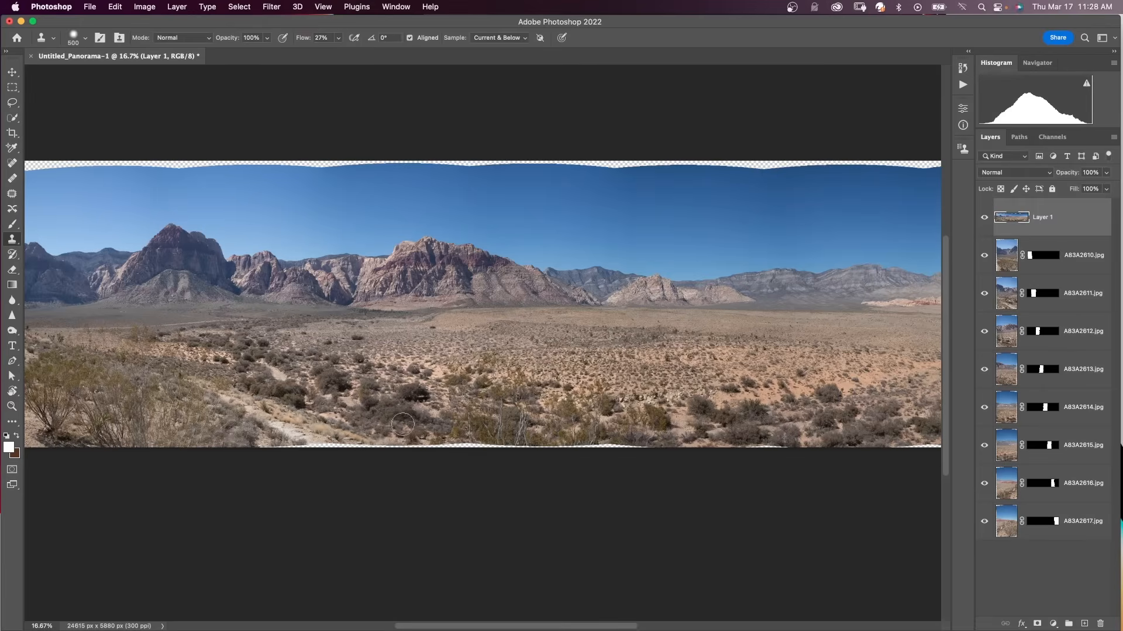
left_click(342, 437)
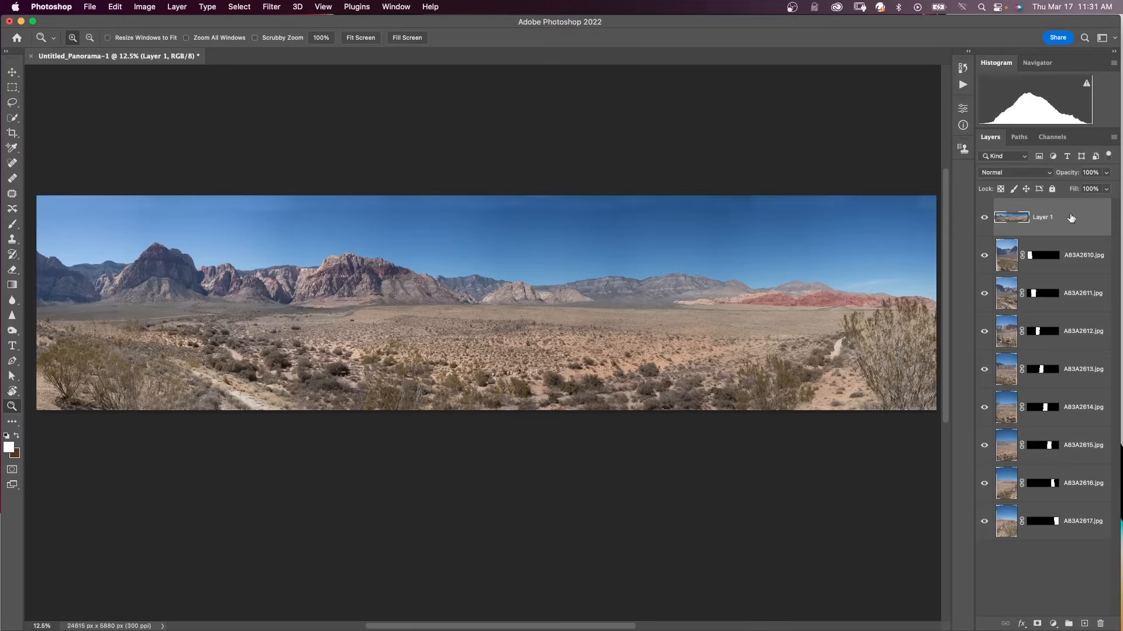
left_click(114, 7)
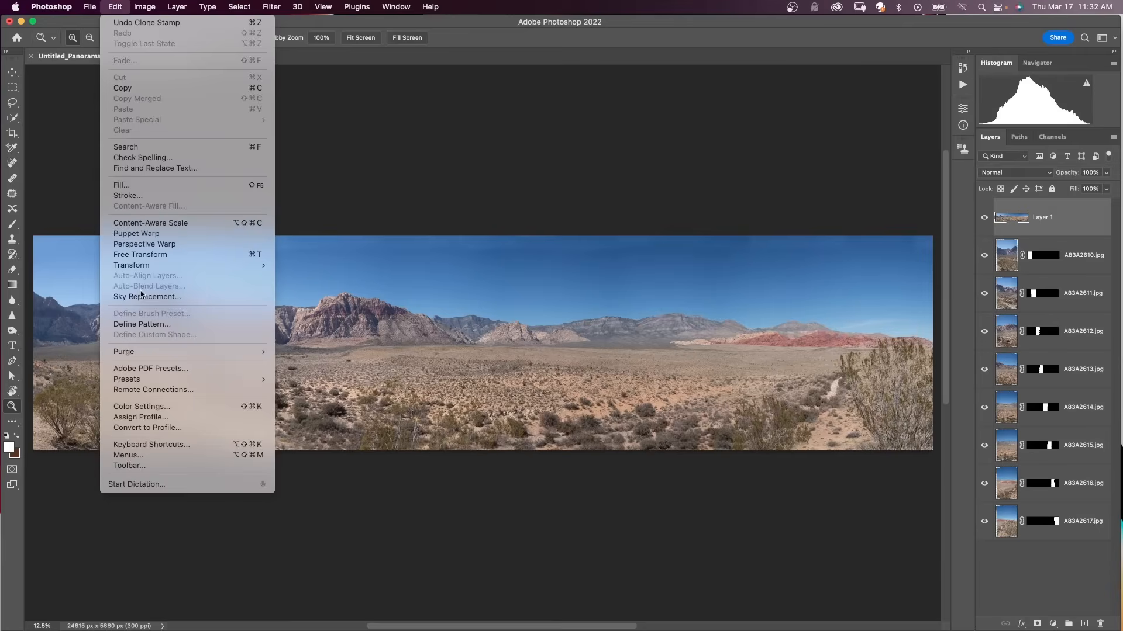
- Replace the plain blue sky with a cloudy sky at brightness 6 on a duplicate layer
left_click(148, 296)
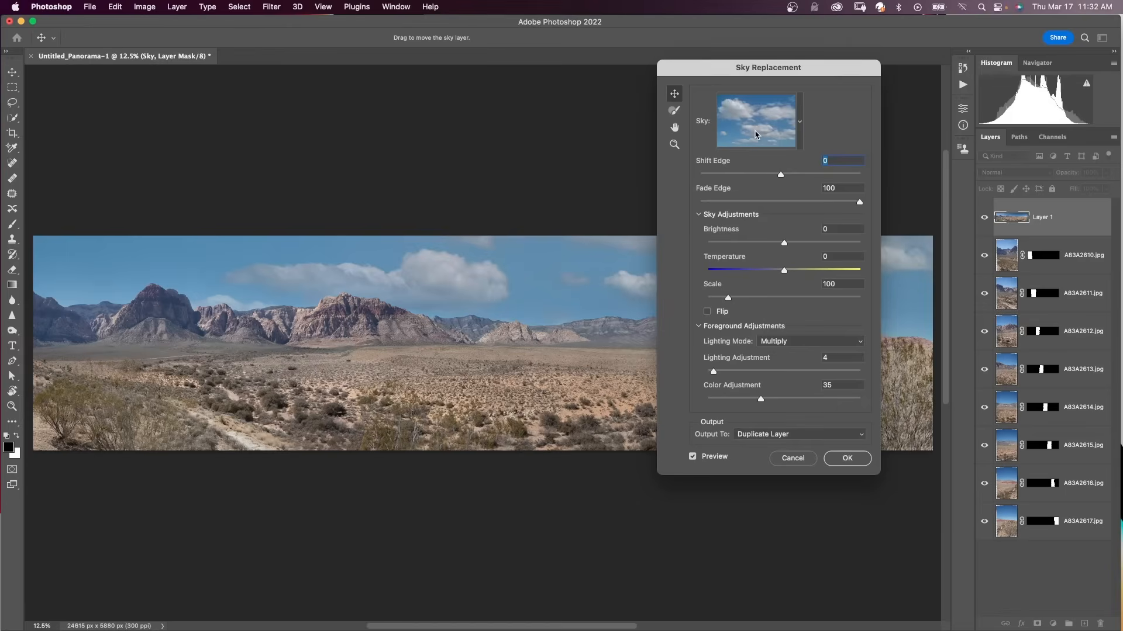
left_click_drag(767, 68, 361, 117)
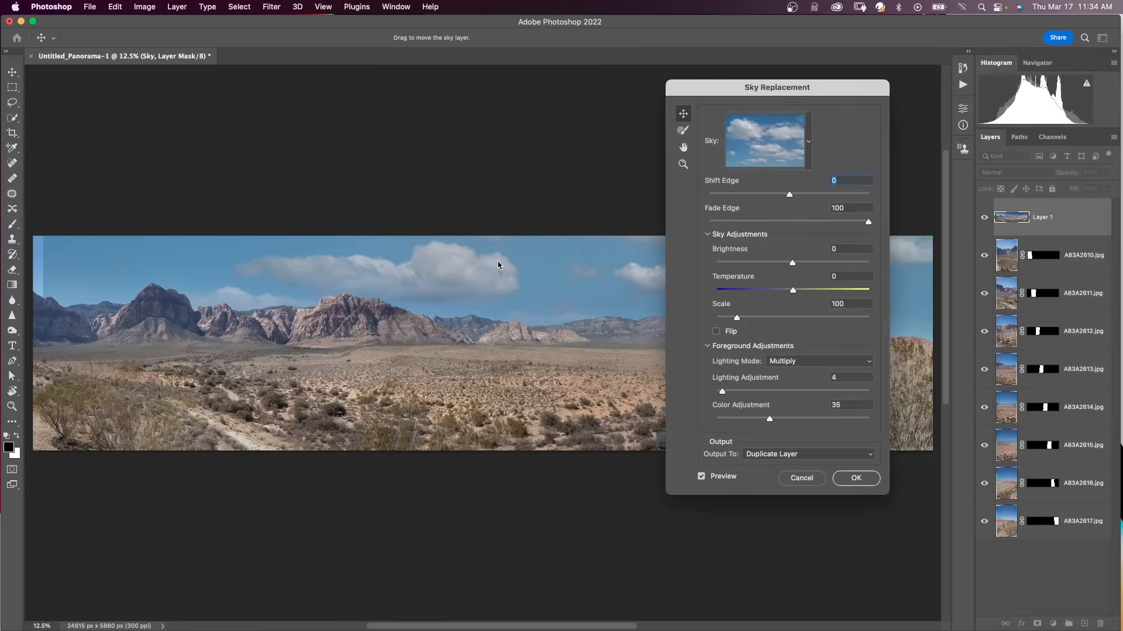
left_click_drag(792, 263, 799, 262)
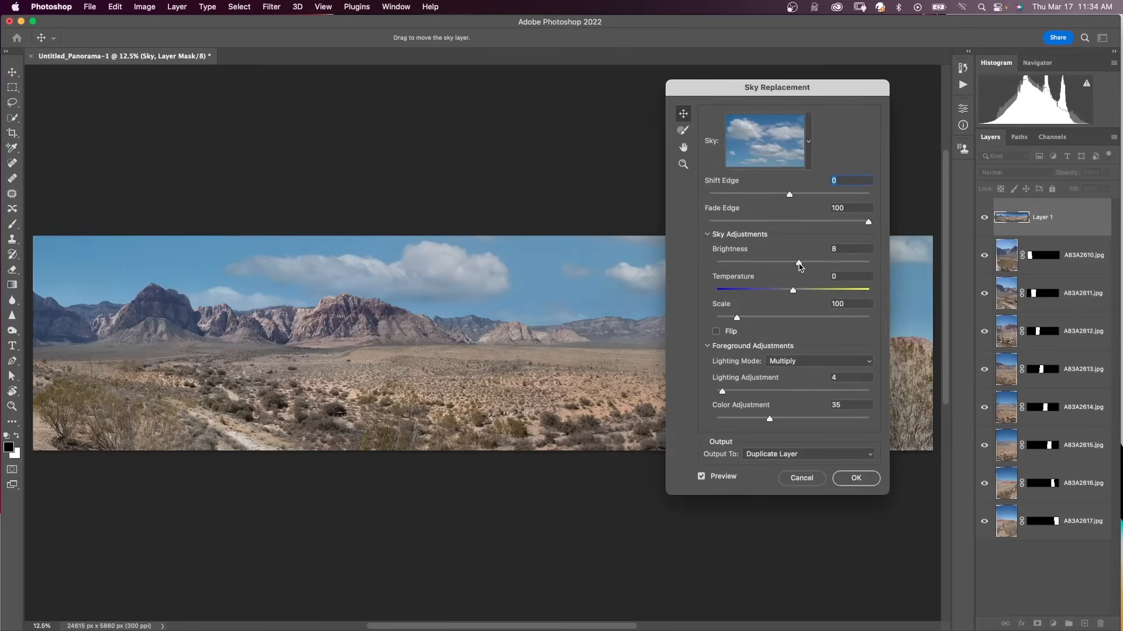
left_click_drag(800, 261, 795, 262)
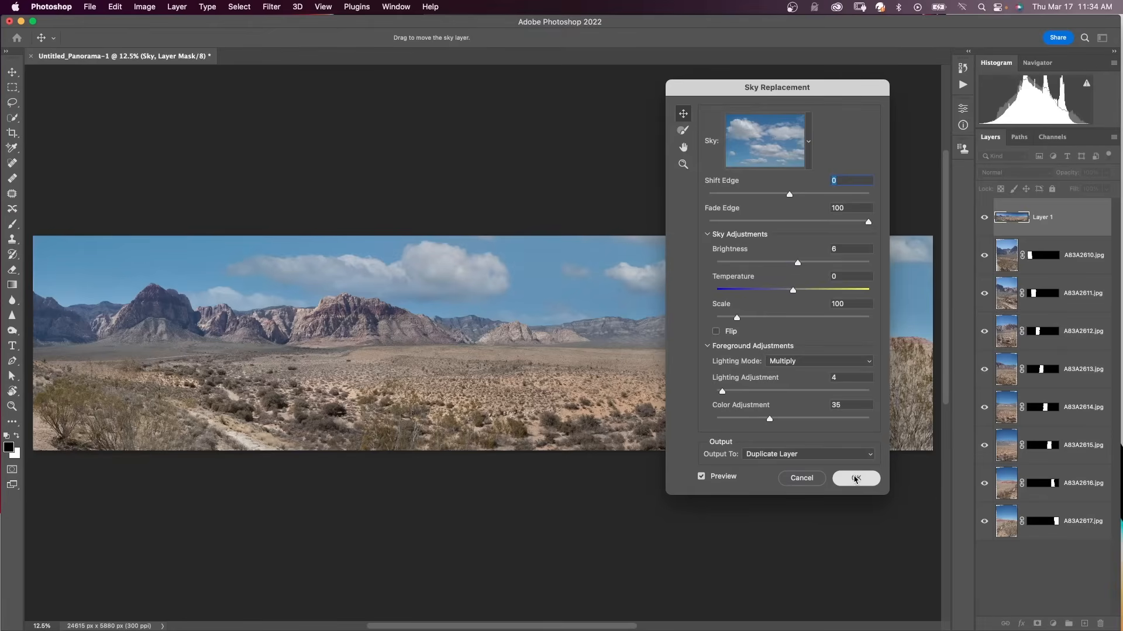
left_click(856, 479)
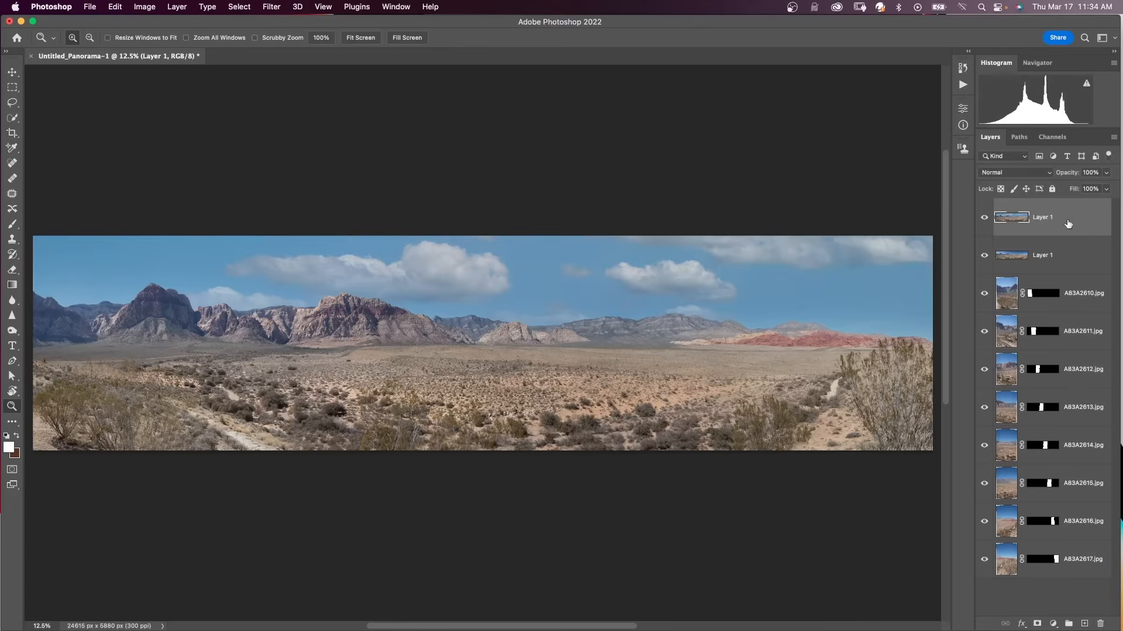
- Convert the top layer to a Smart Object and apply Camera Raw texture, clarity, dehaze, vibrance and saturation boosts
right_click(1043, 217)
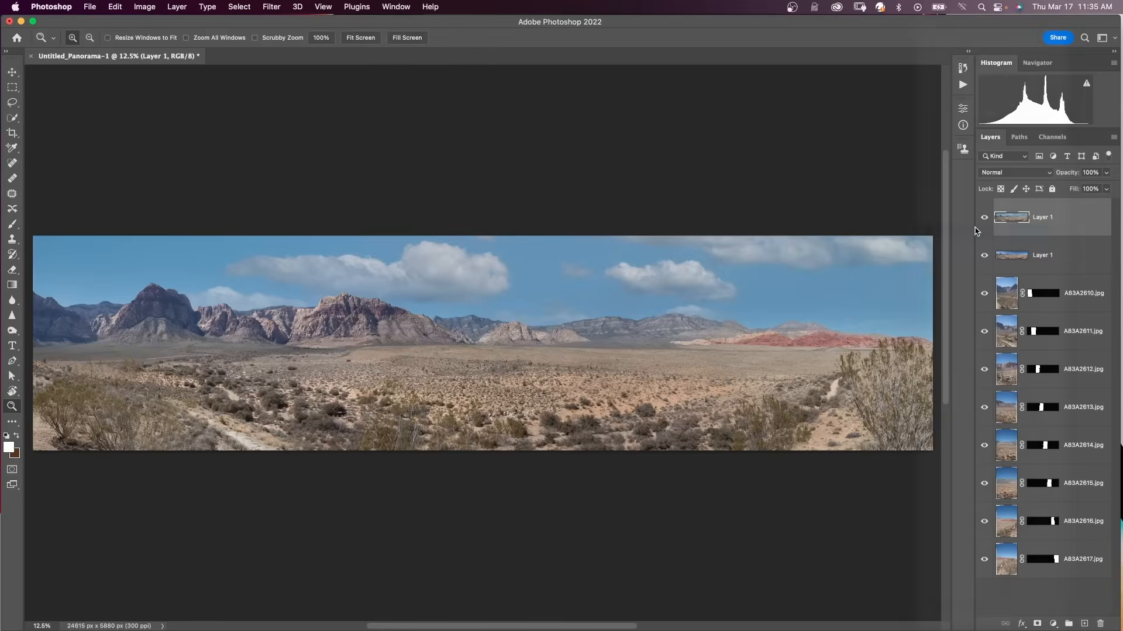
left_click(271, 7)
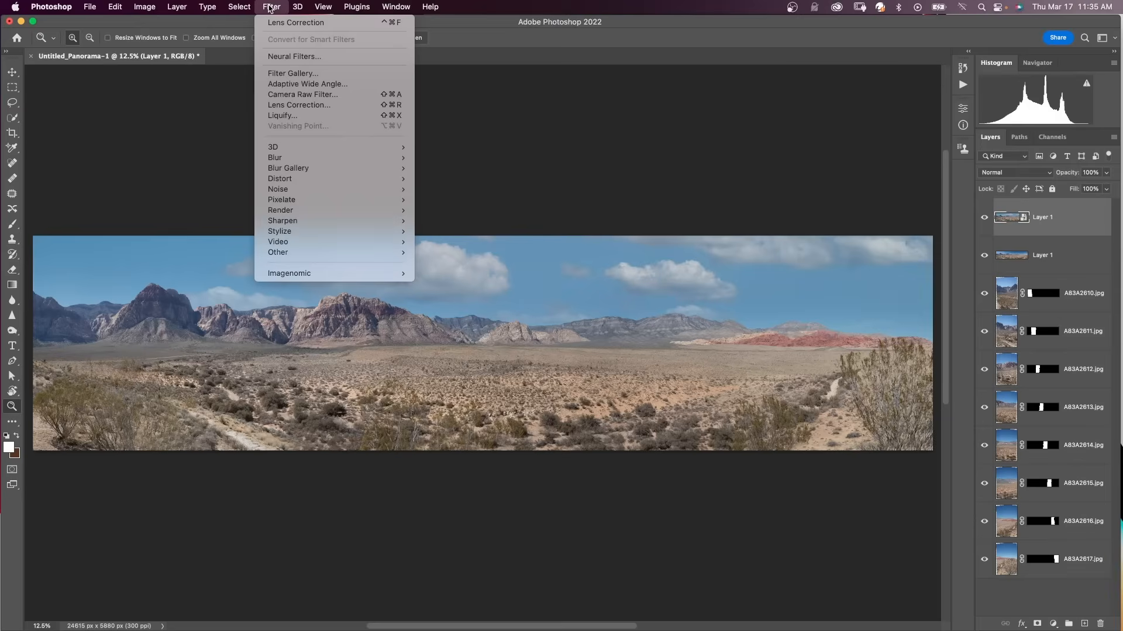
left_click(290, 95)
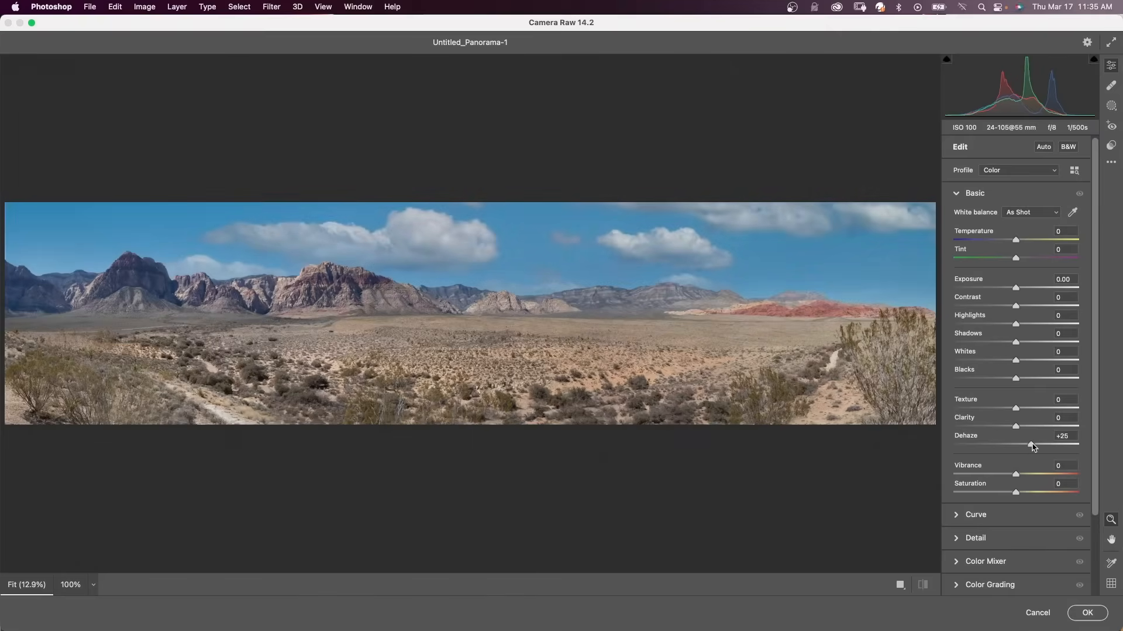
left_click_drag(1015, 426, 1025, 426)
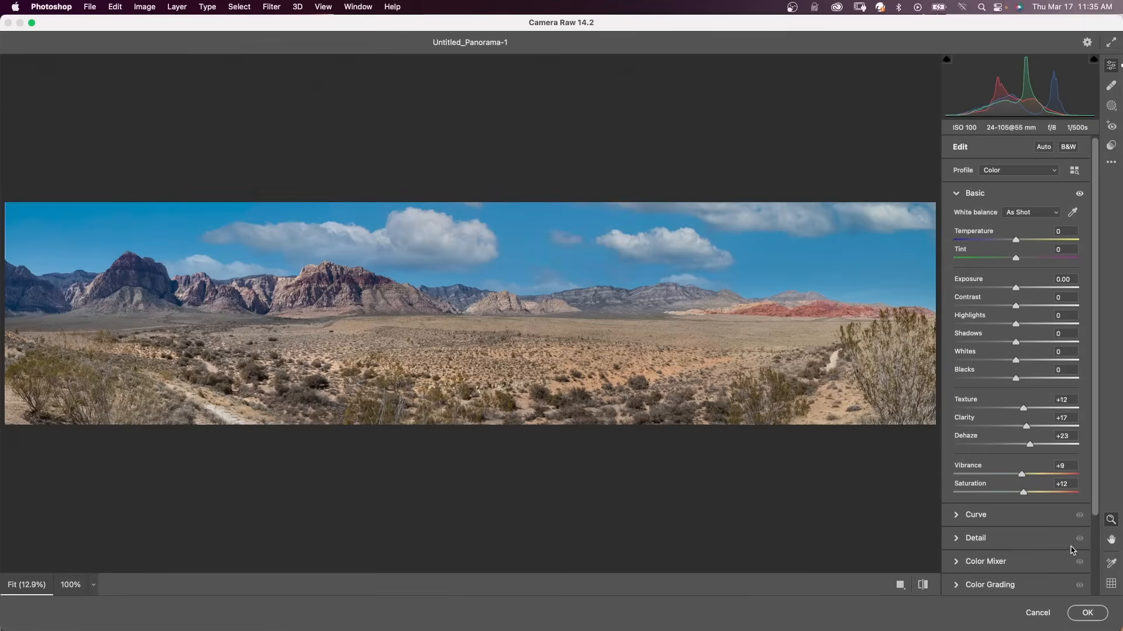
left_click(1087, 612)
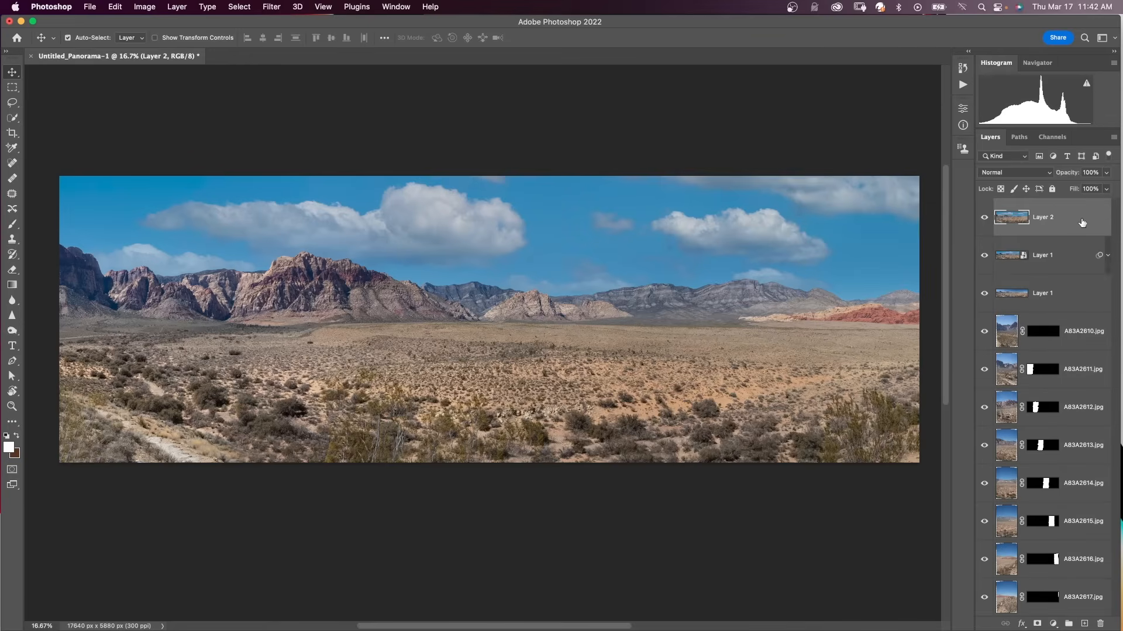
- Crop the panorama to a 3:1 width-to-height ratio
left_click(12, 134)
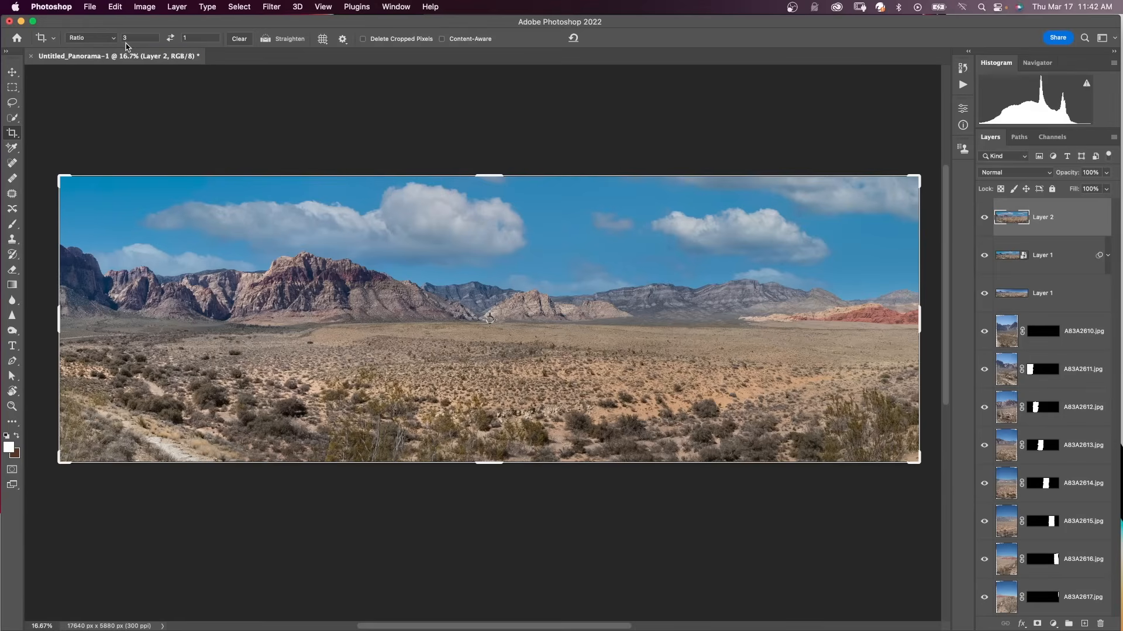
mouse_move(191, 47)
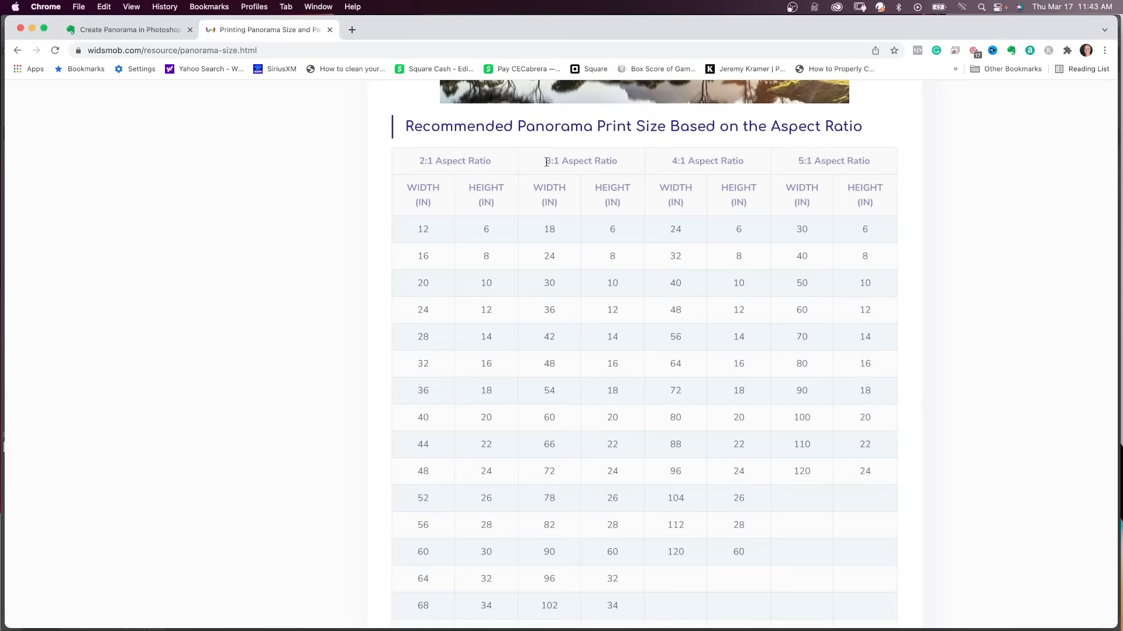
mouse_move(564, 214)
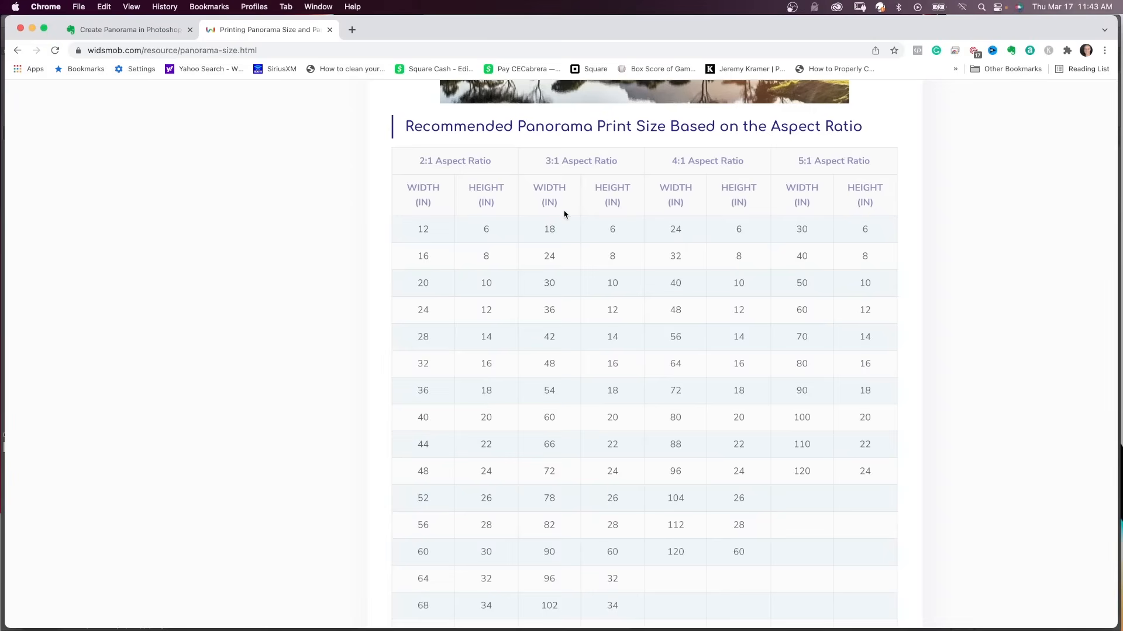
mouse_move(545, 216)
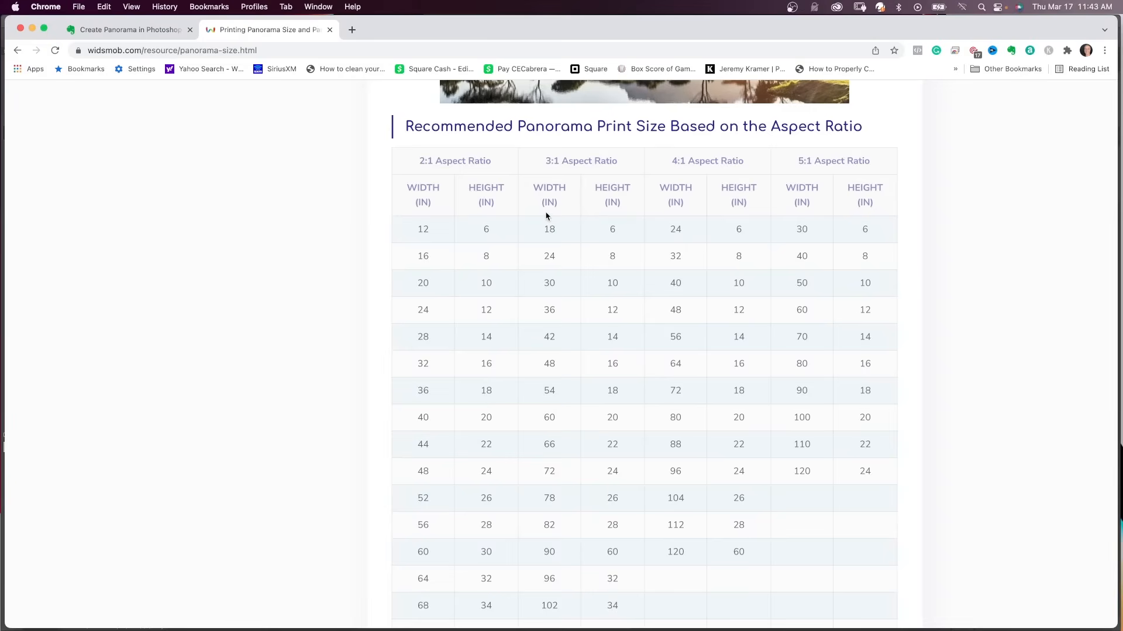
mouse_move(545, 231)
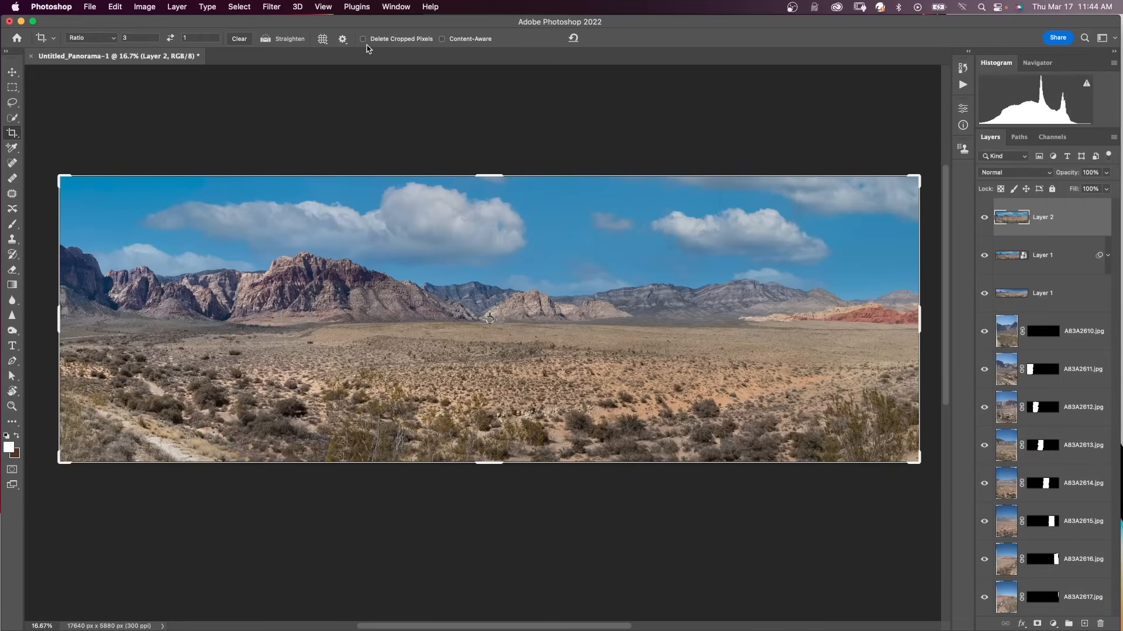
mouse_move(378, 55)
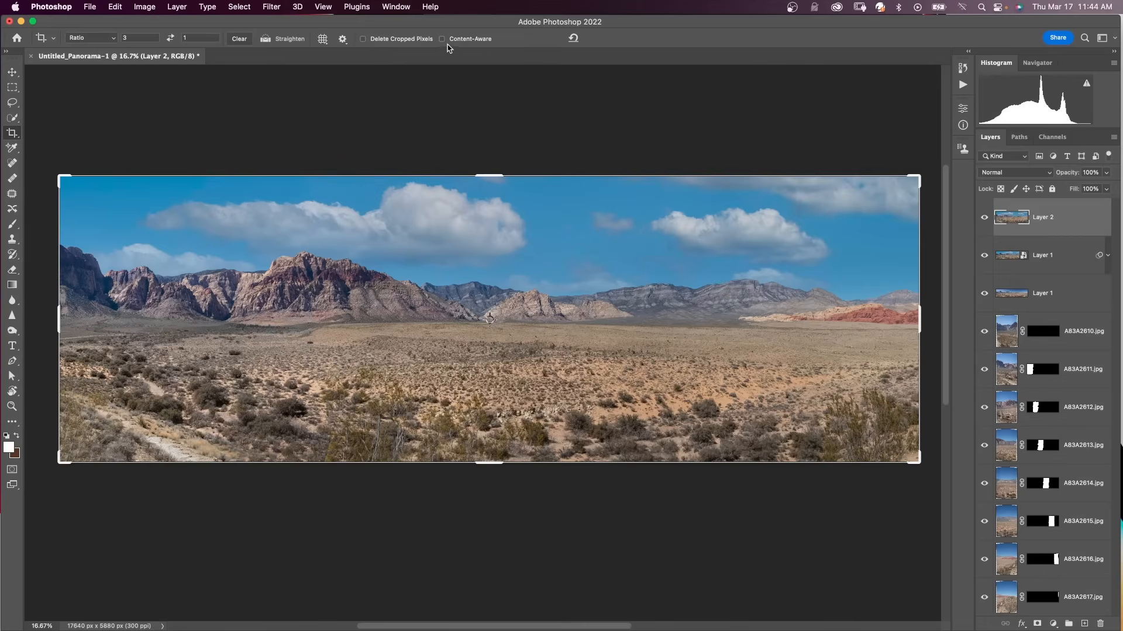
mouse_move(458, 48)
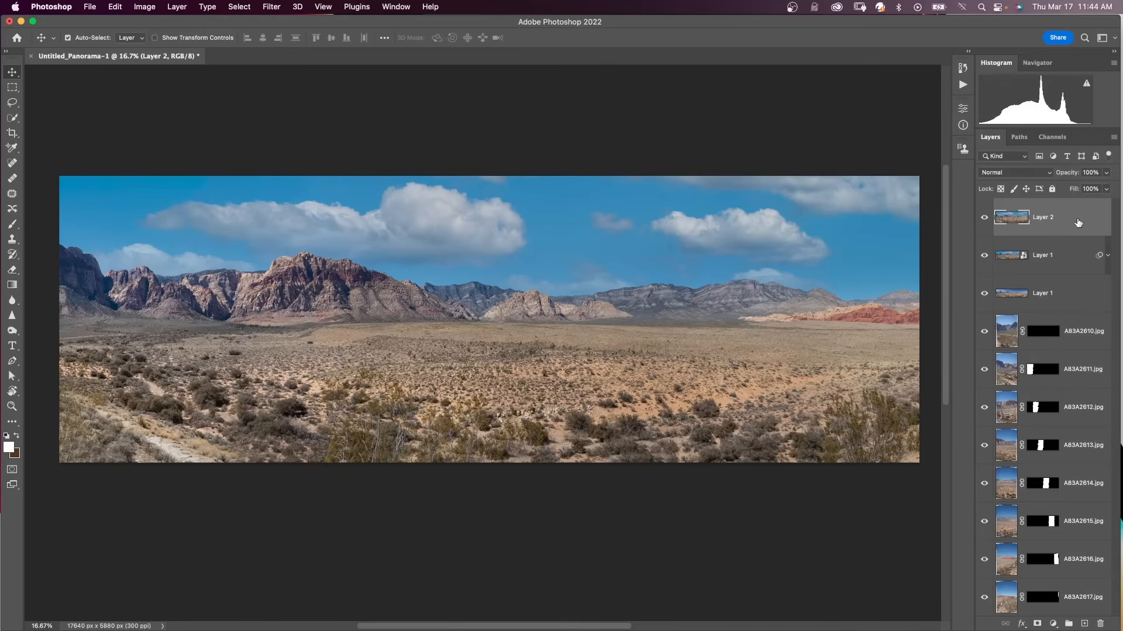
mouse_move(1075, 214)
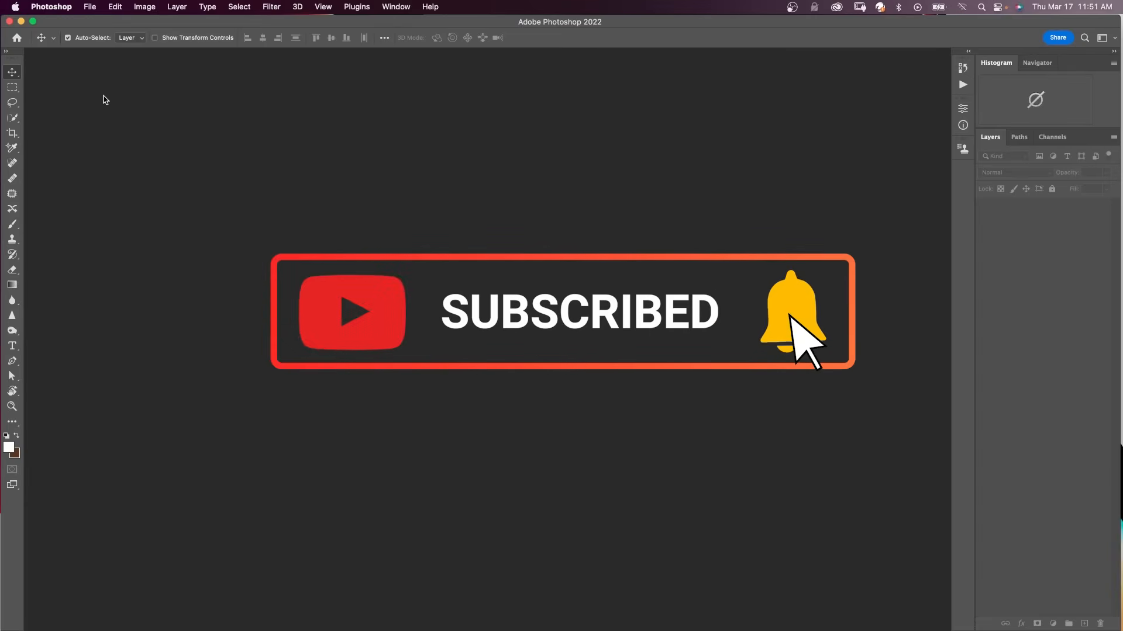
- Open the eight raw shots A83A2610–A83A2617.CR2 from Vertical8 Raw into Camera Raw
left_click(90, 7)
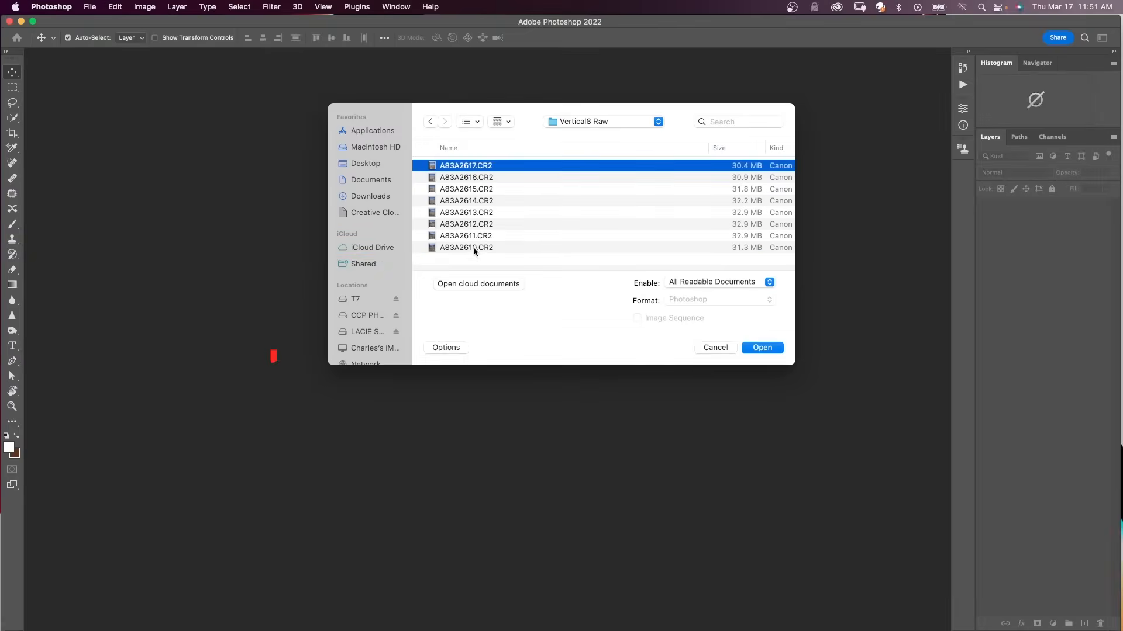
left_click(762, 347)
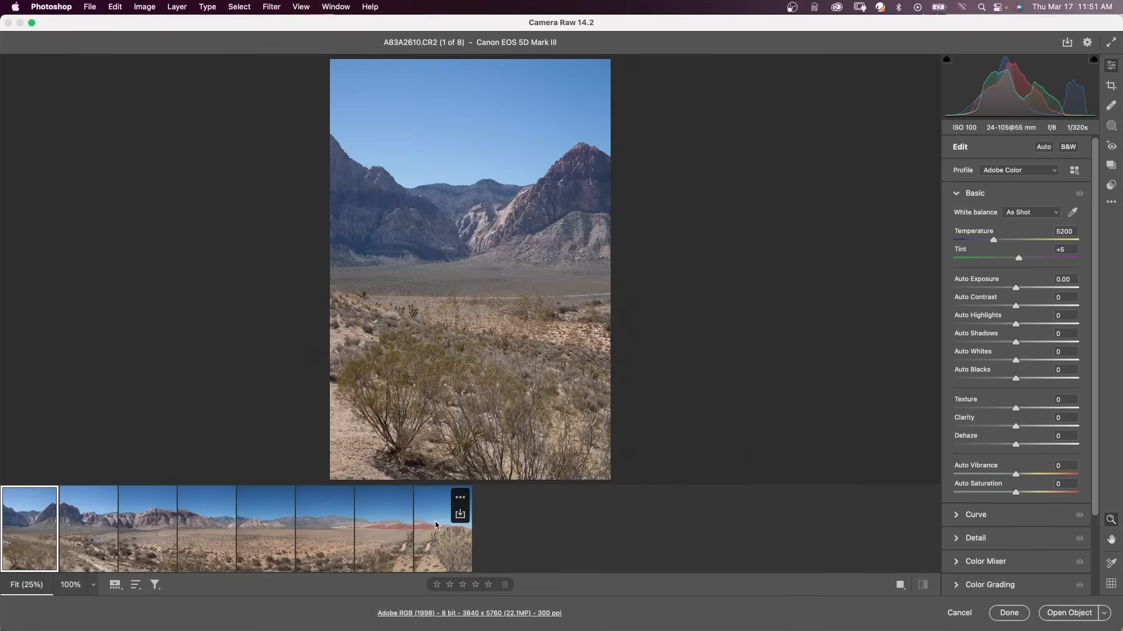
- Merge the eight selected filmstrip shots into a panorama preview in Camera Raw
right_click(435, 527)
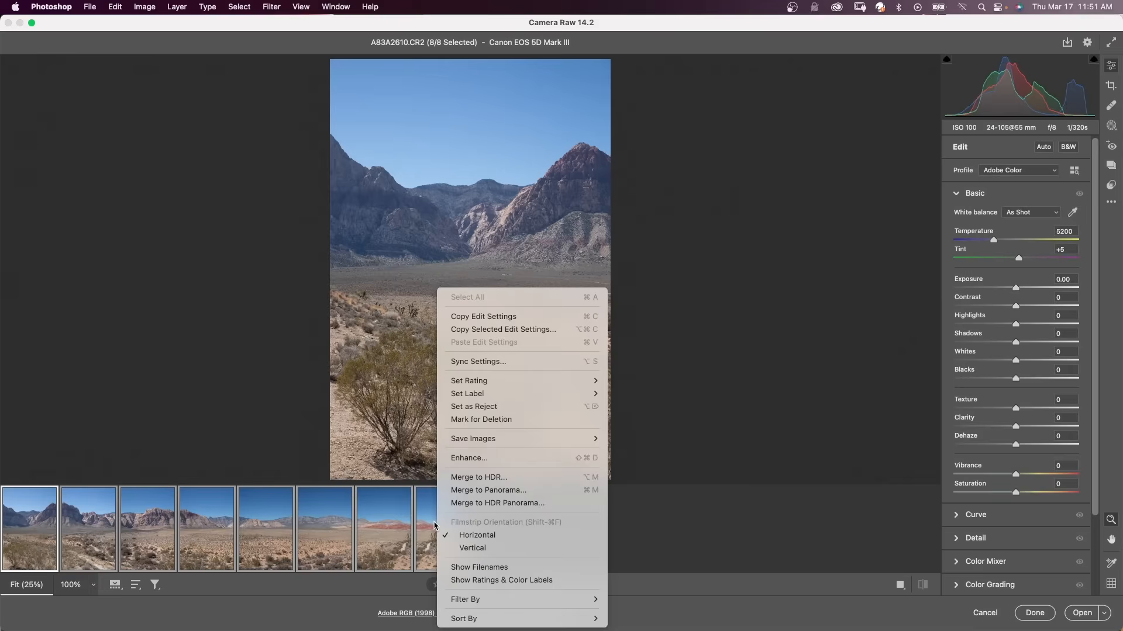
mouse_move(488, 490)
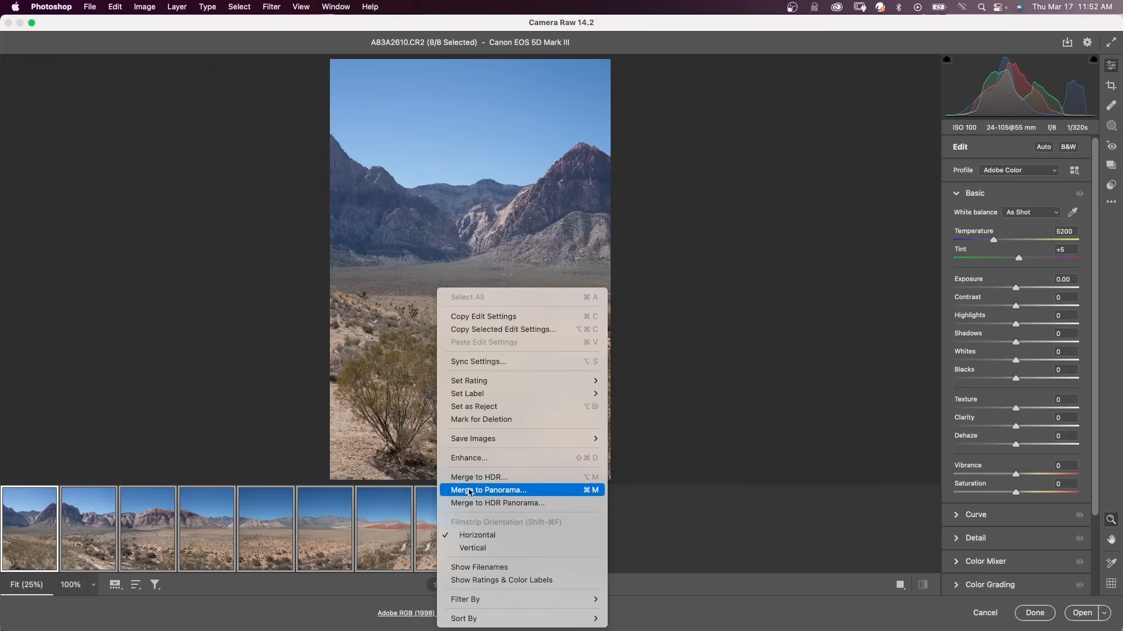
left_click(487, 490)
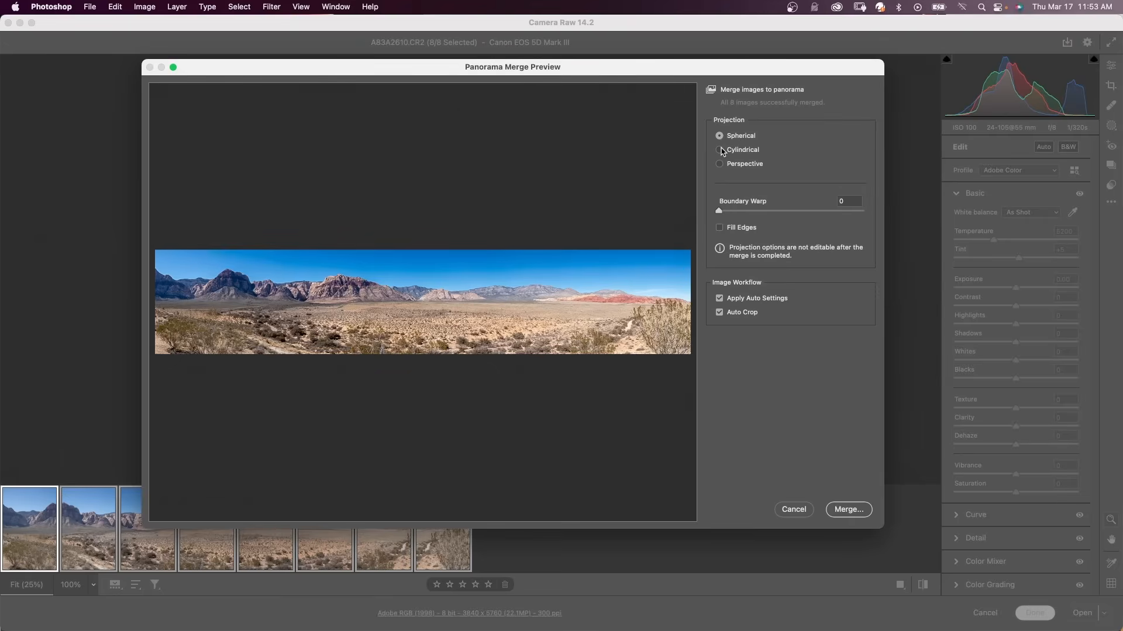
- Compare cylindrical and spherical projection, settle on spherical with Auto Crop on, and merge
left_click(720, 150)
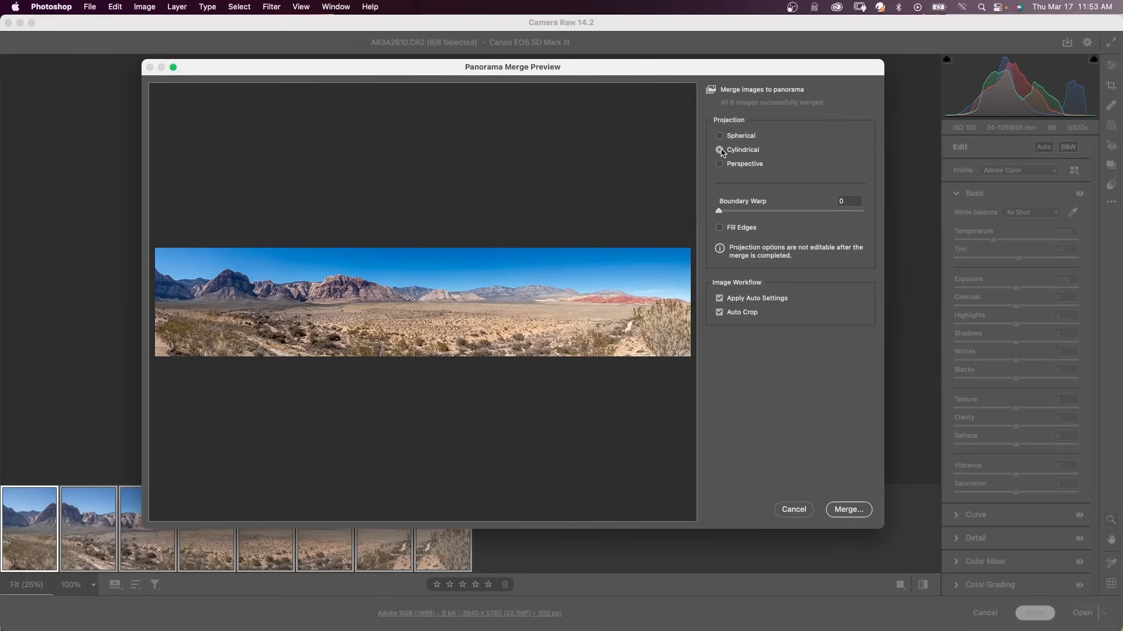
left_click(719, 135)
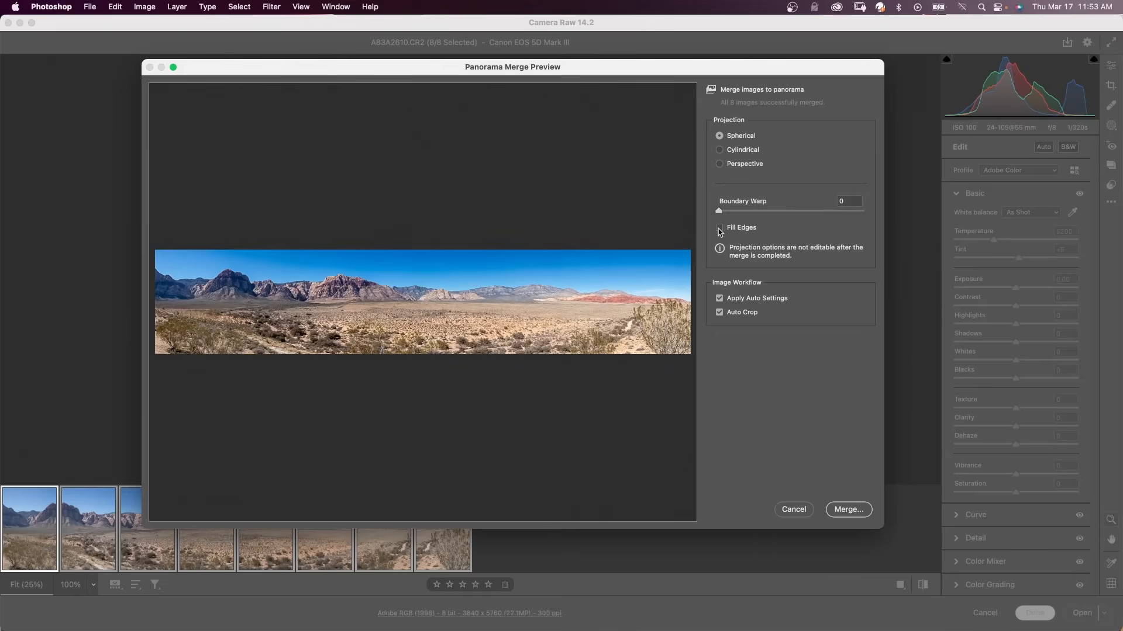
left_click(719, 313)
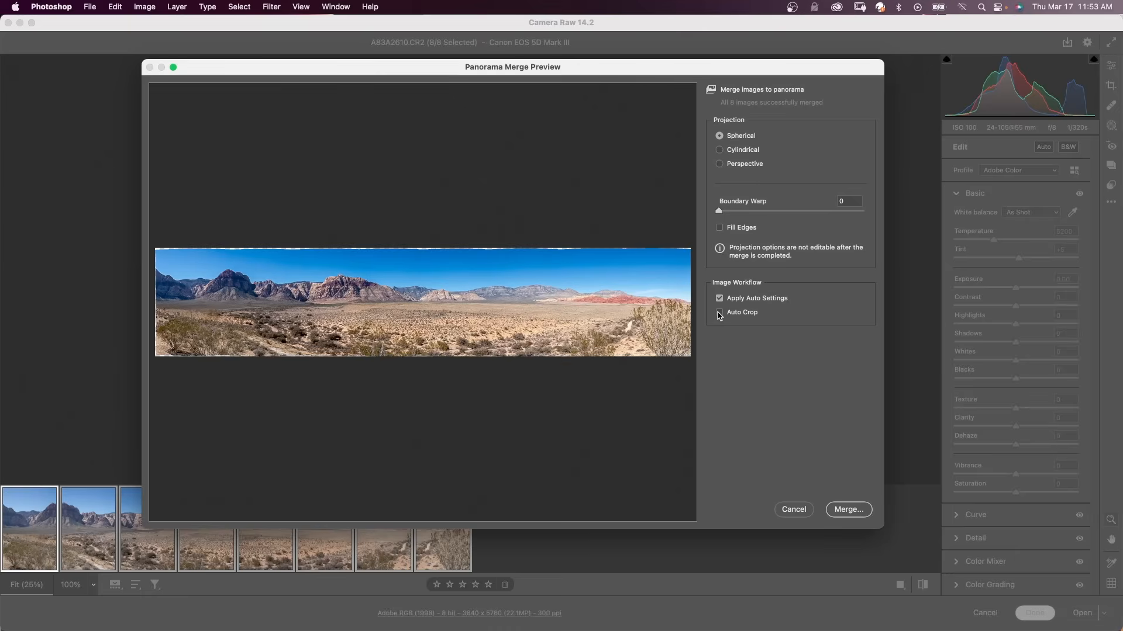
left_click(720, 313)
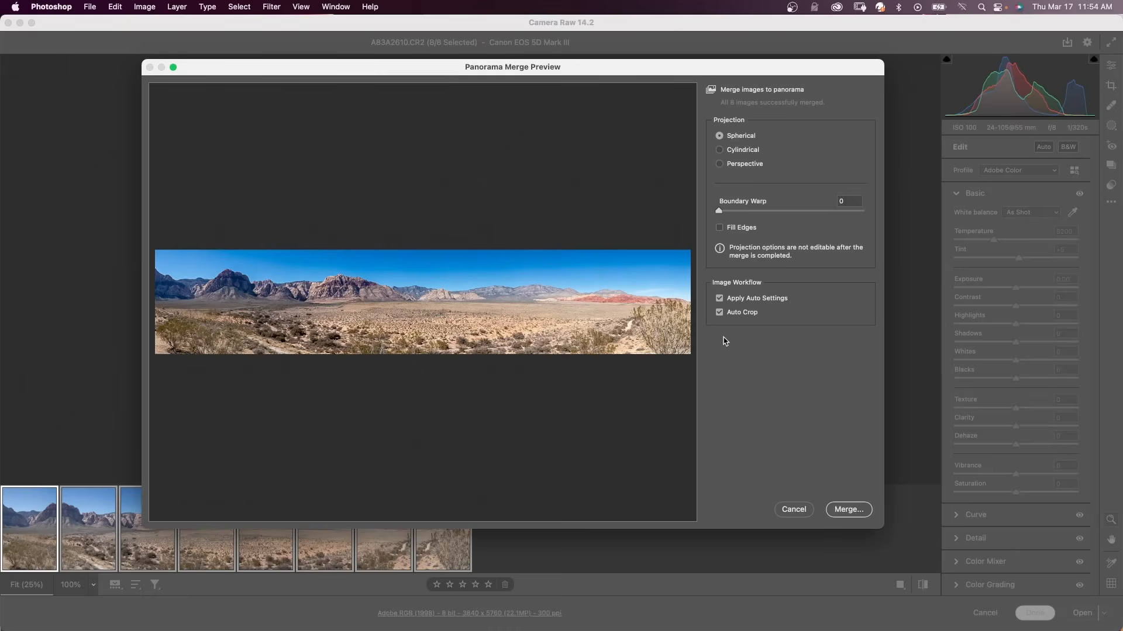
mouse_move(786, 367)
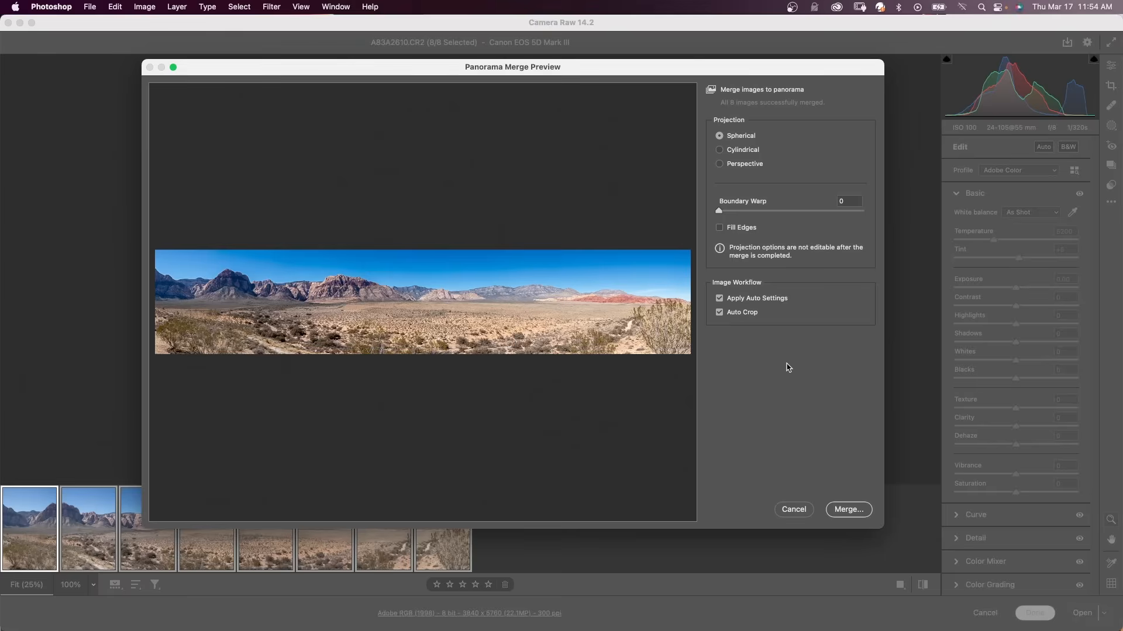
left_click(848, 509)
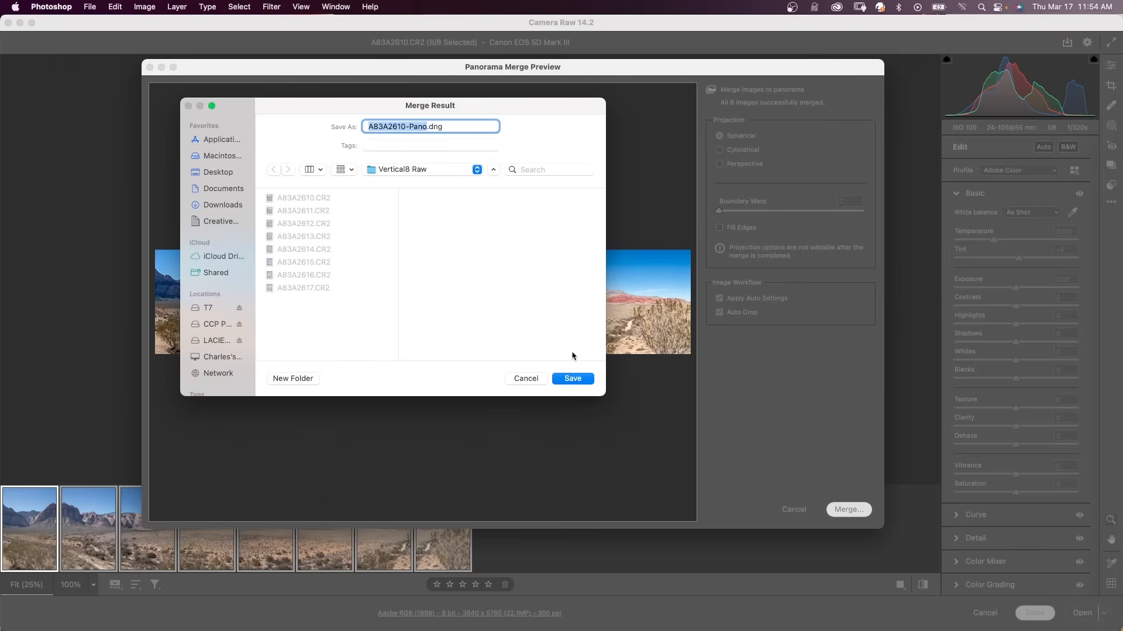
- Save A83A2610-Pano.dng, raise Dehaze to +21 and Clarity to +3, and open it as a document
left_click(571, 378)
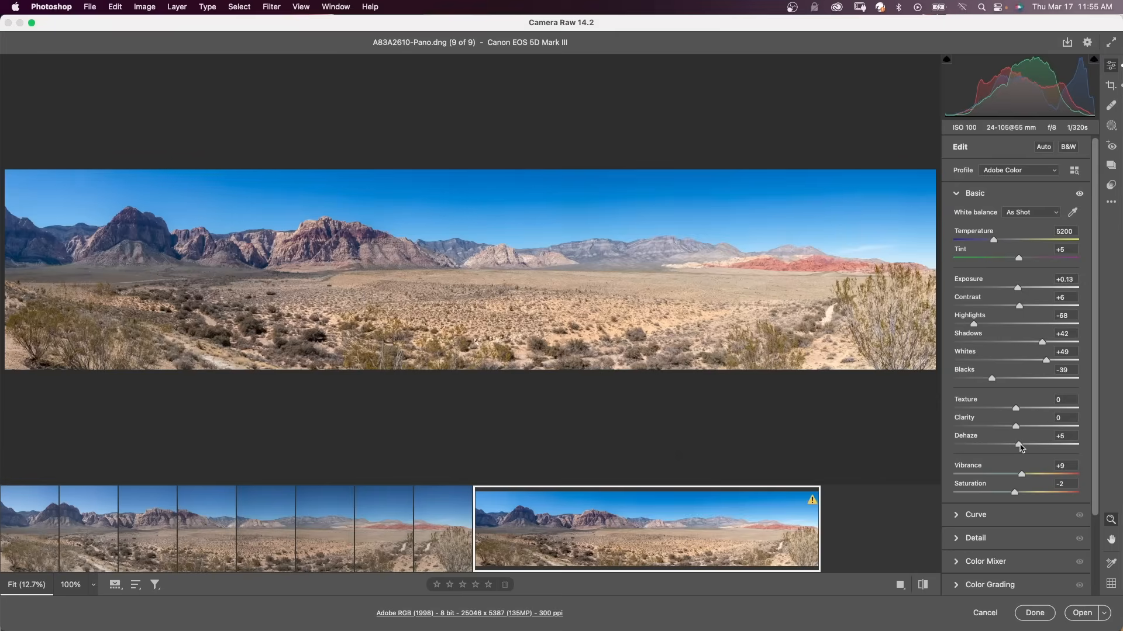
left_click_drag(1017, 445, 1024, 444)
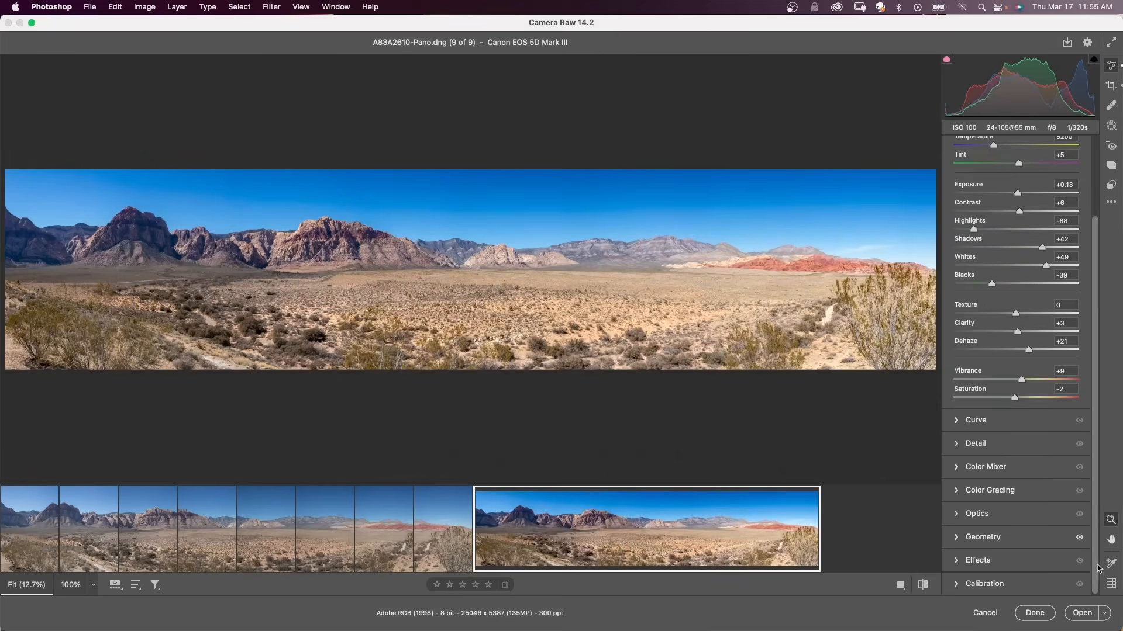
mouse_move(1082, 613)
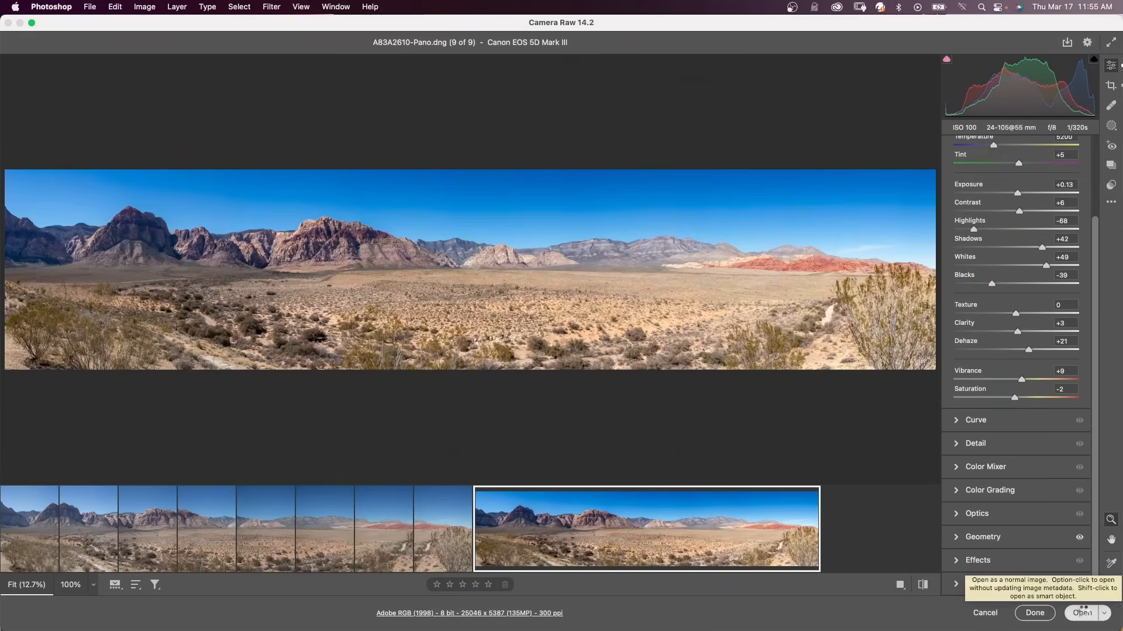
left_click(1082, 612)
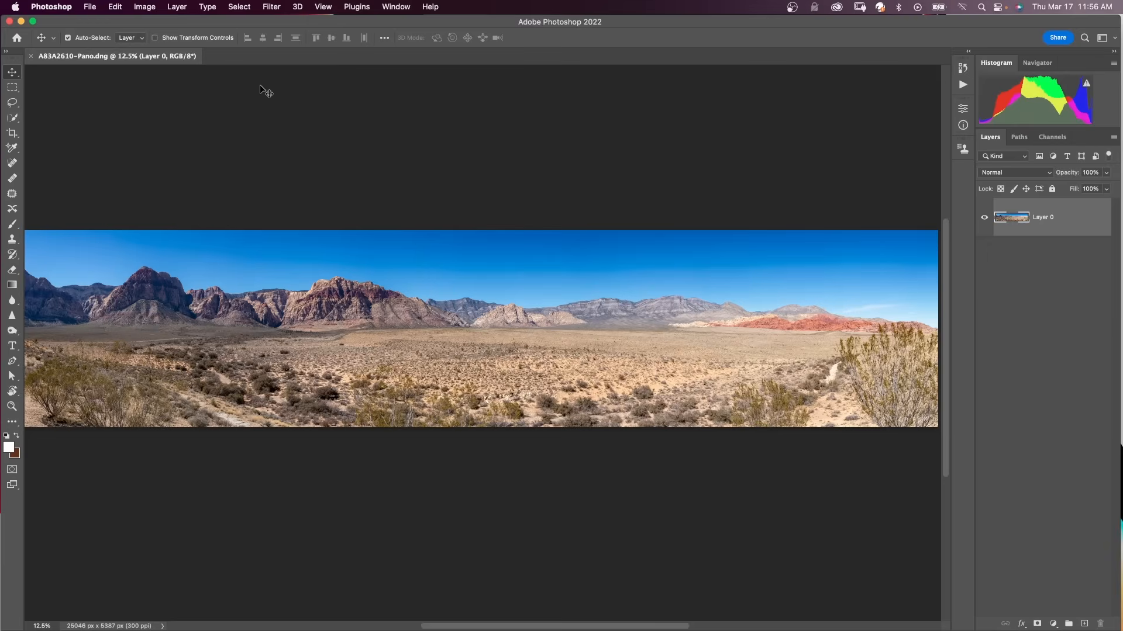
left_click(114, 7)
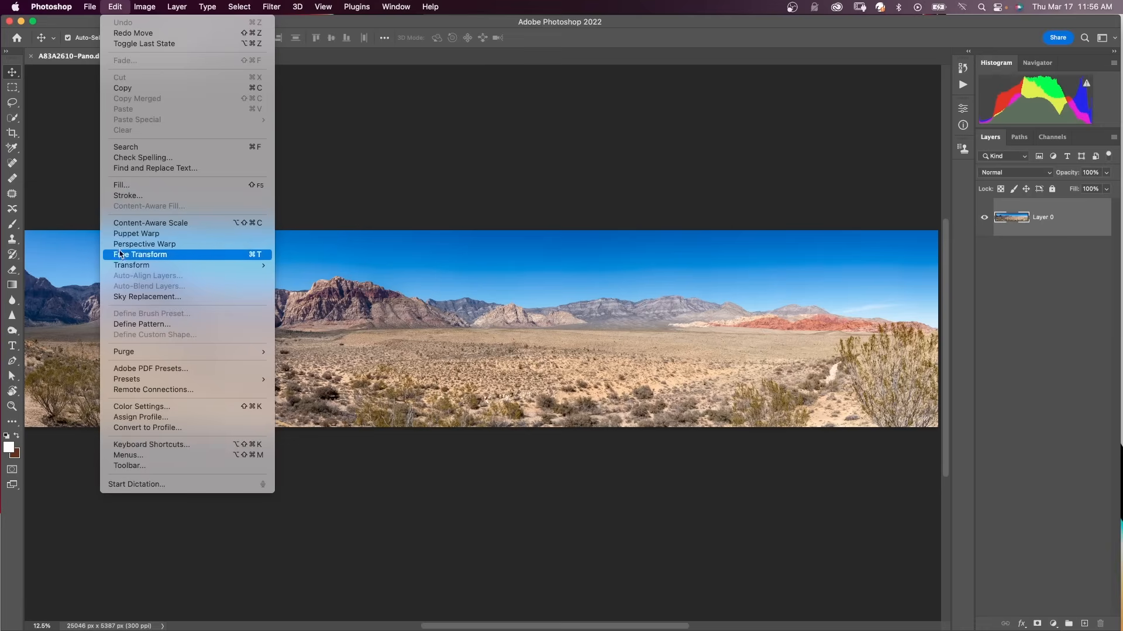